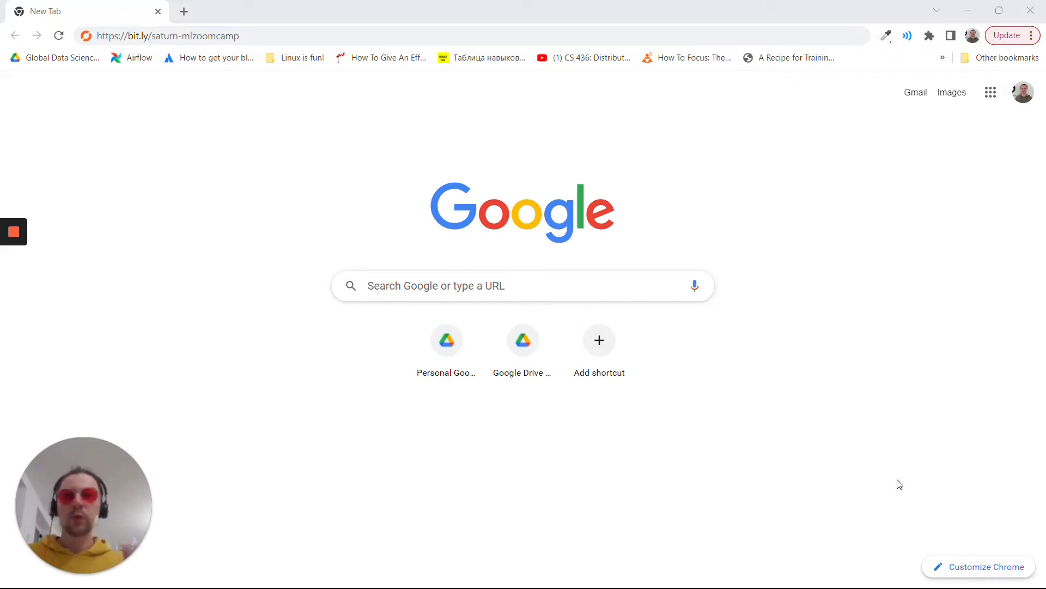
mouse_move(924, 242)
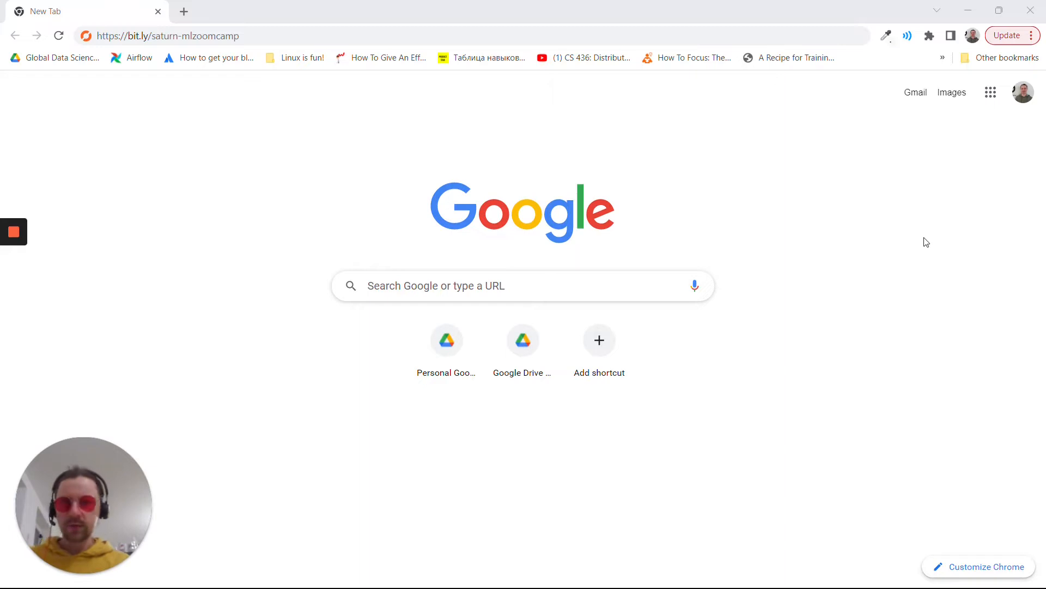
mouse_move(966, 223)
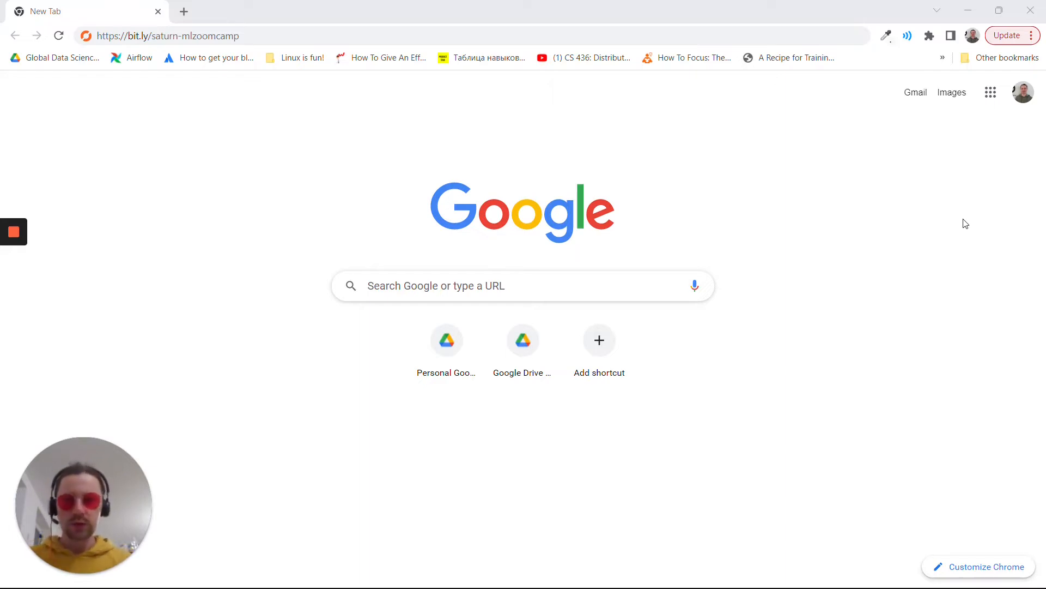
mouse_move(239, 179)
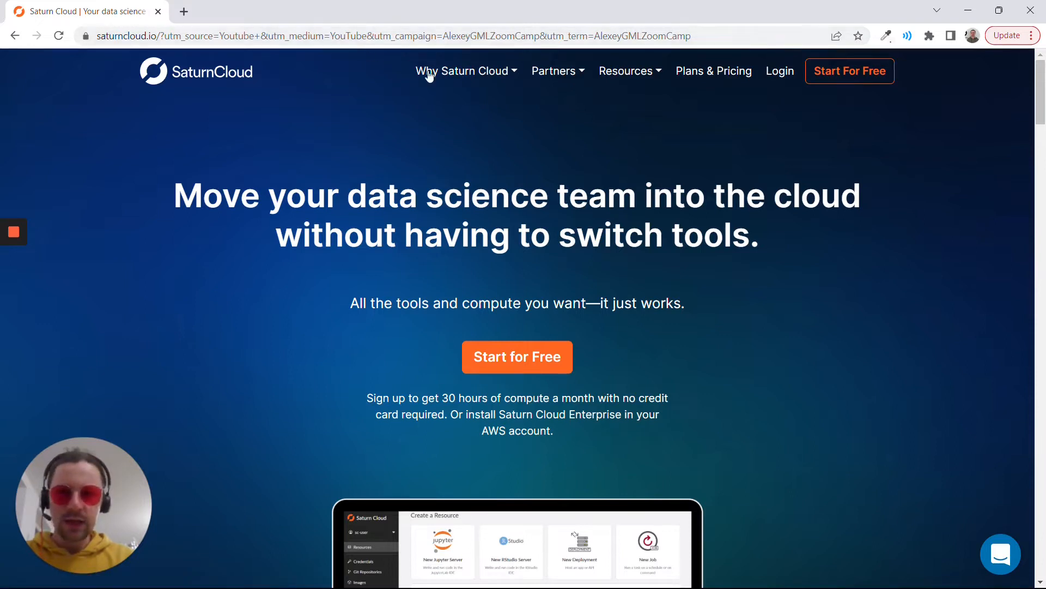
mouse_move(470, 122)
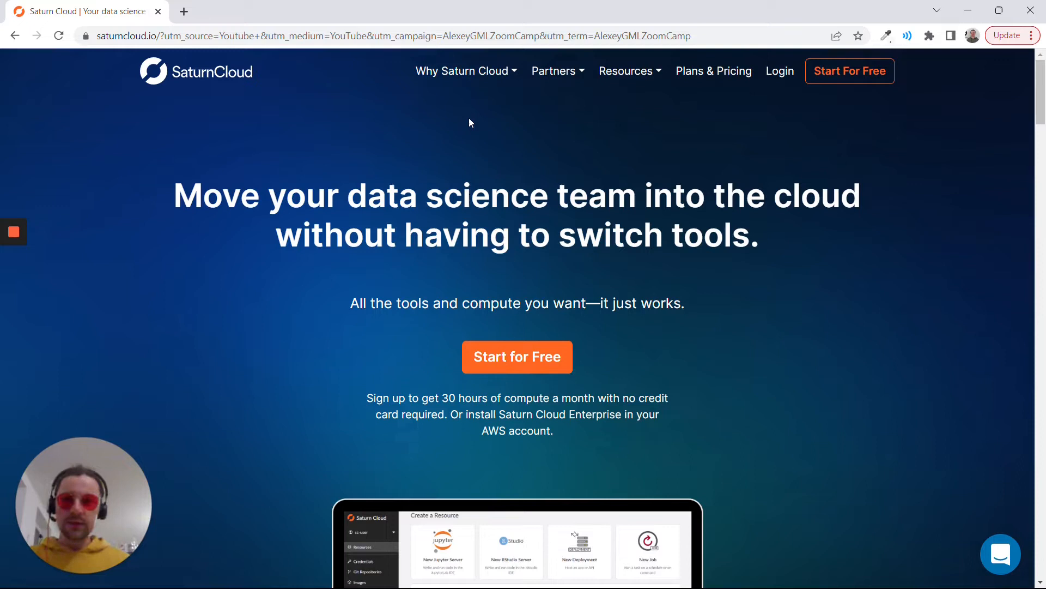
mouse_move(780, 74)
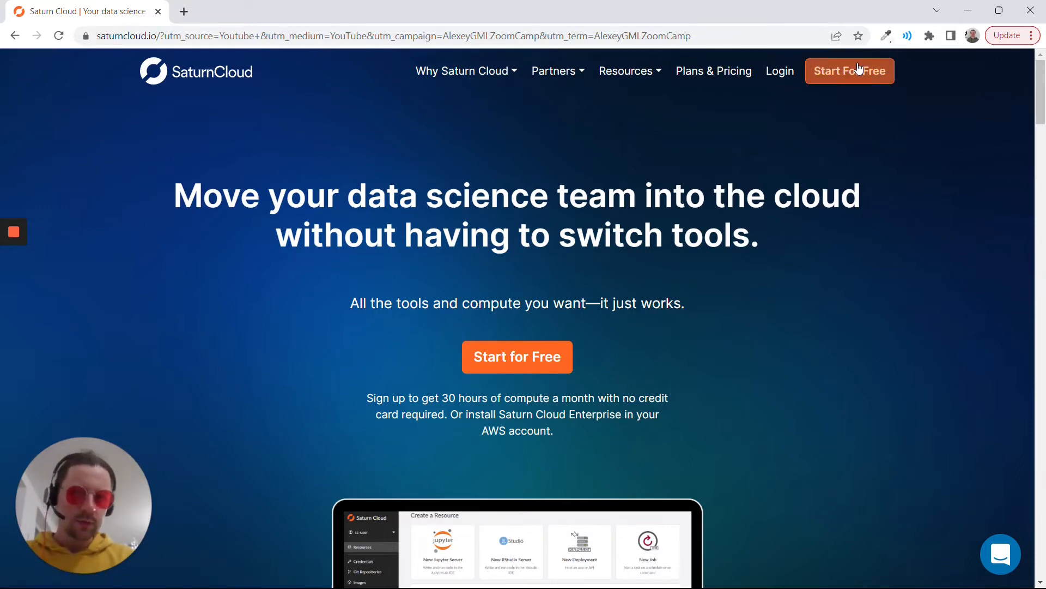
Start for free from the homepage and sign in to reach the Resources dashboard.
left_click(850, 71)
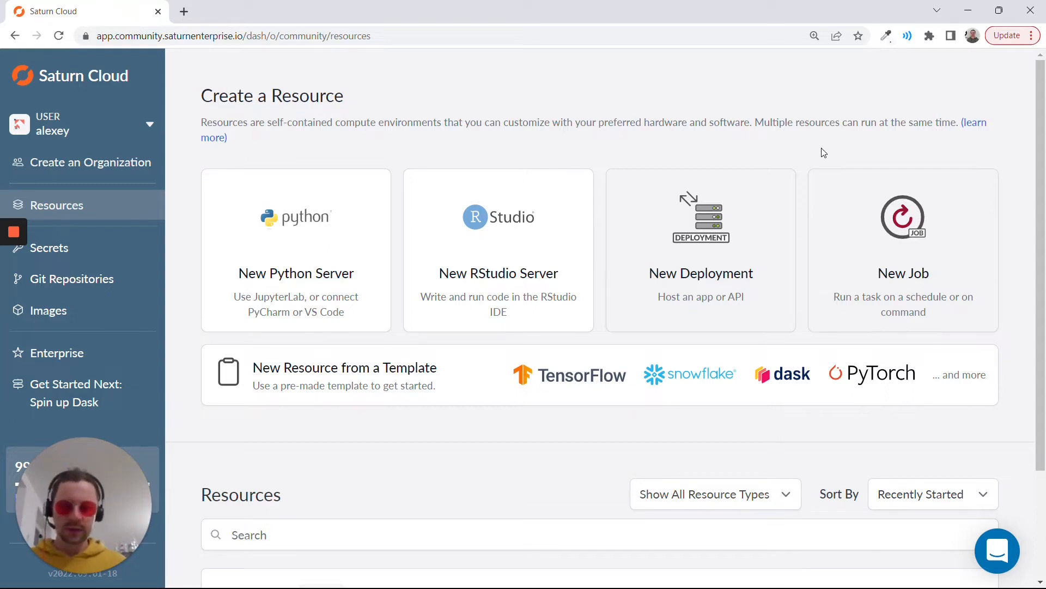
mouse_move(491, 6)
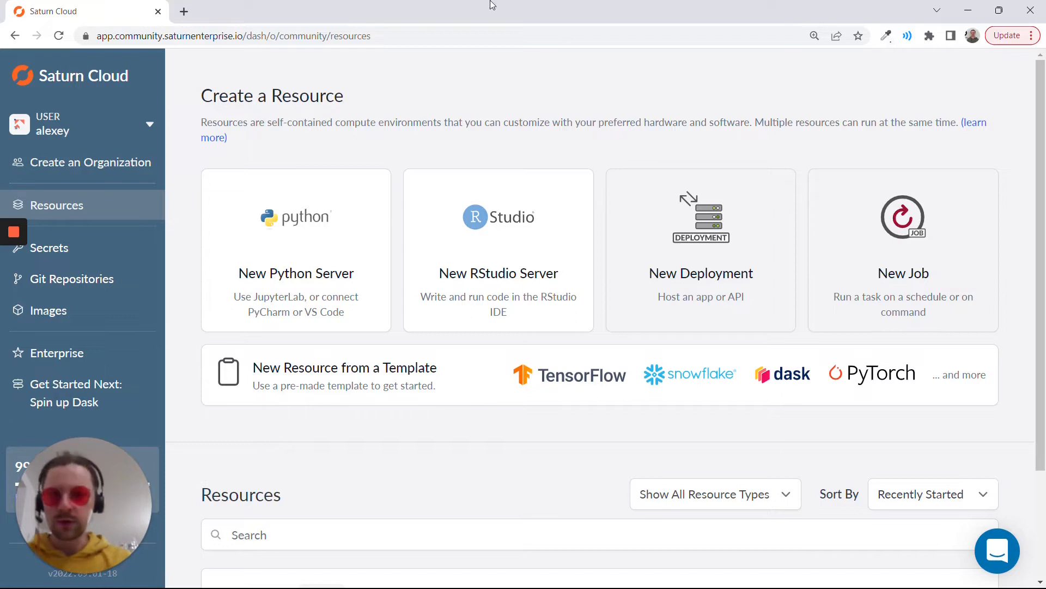
Show the account's stored Secrets list from the sidebar.
left_click(48, 247)
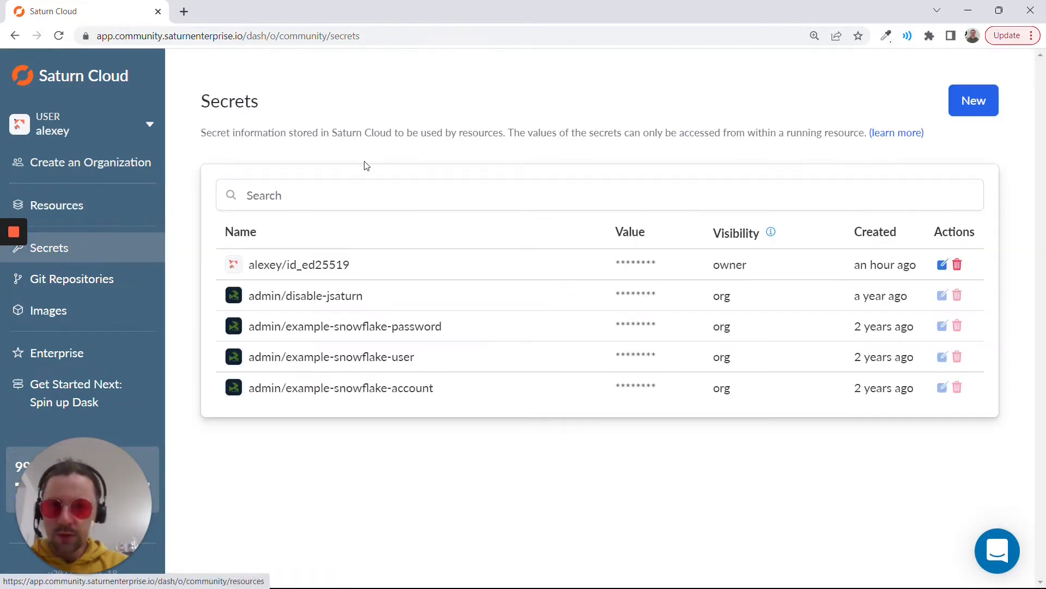
mouse_move(379, 273)
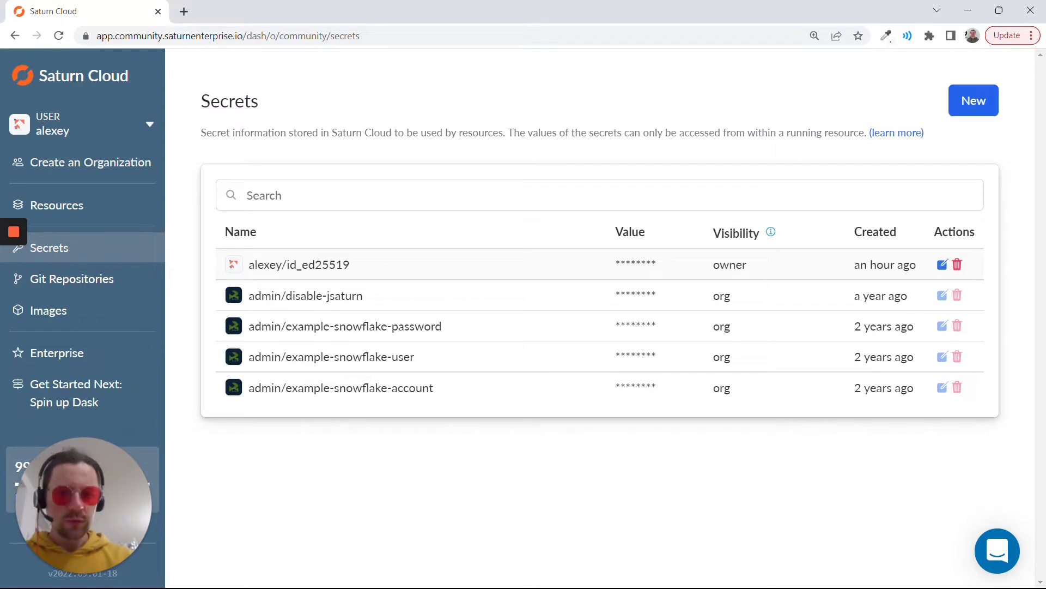
Draft a new secret named id_ed25519_example.
left_click(973, 100)
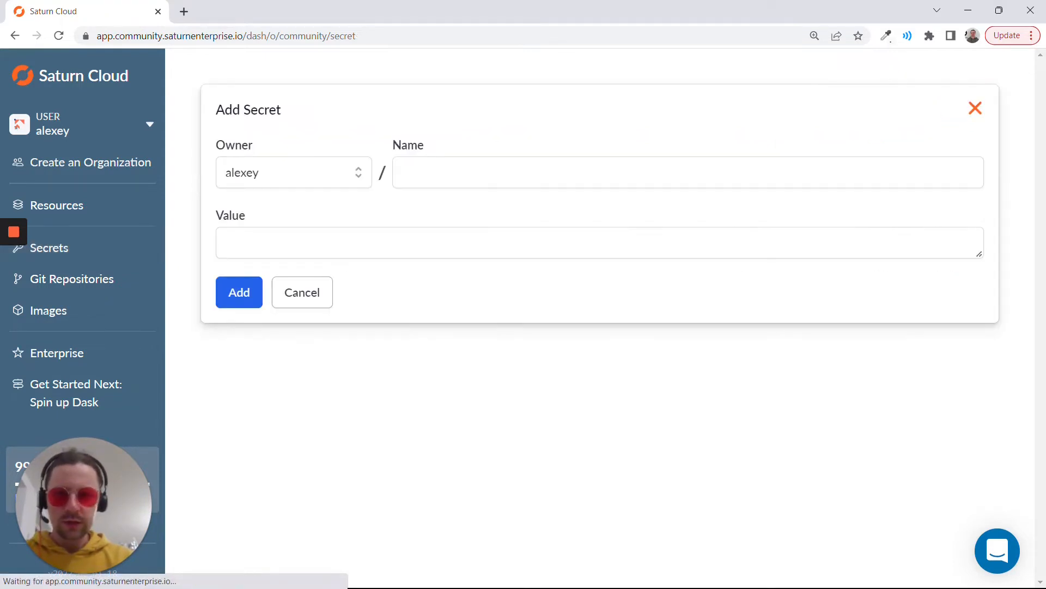
left_click(687, 180)
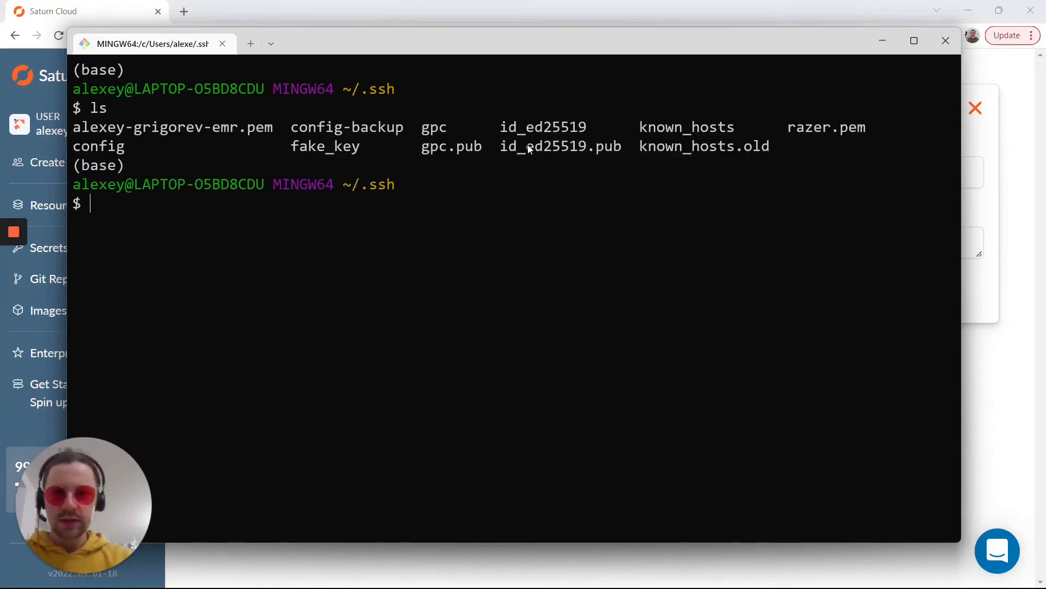
double_click(540, 126)
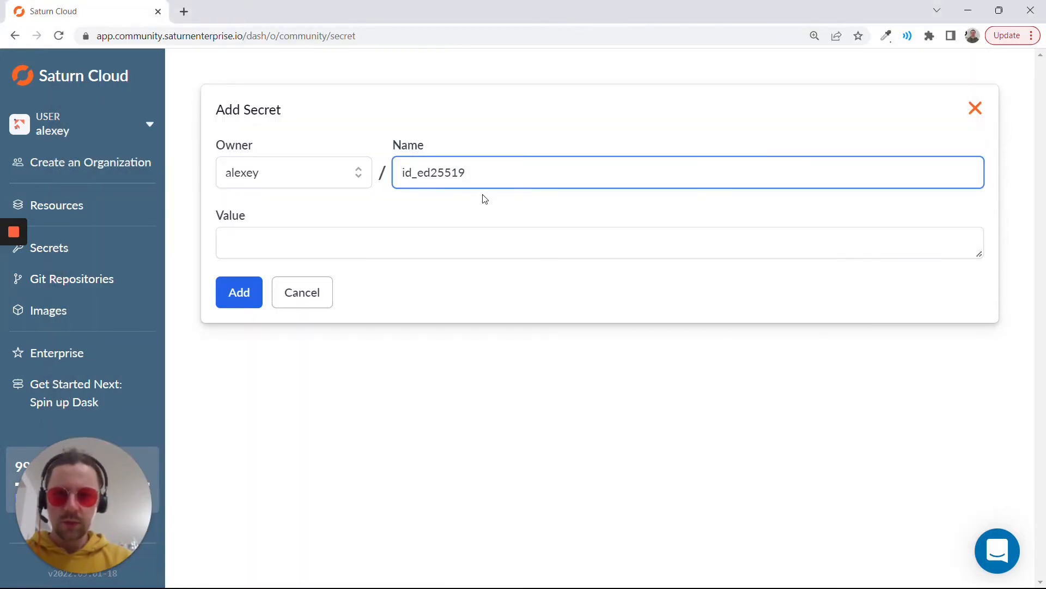
type("_example")
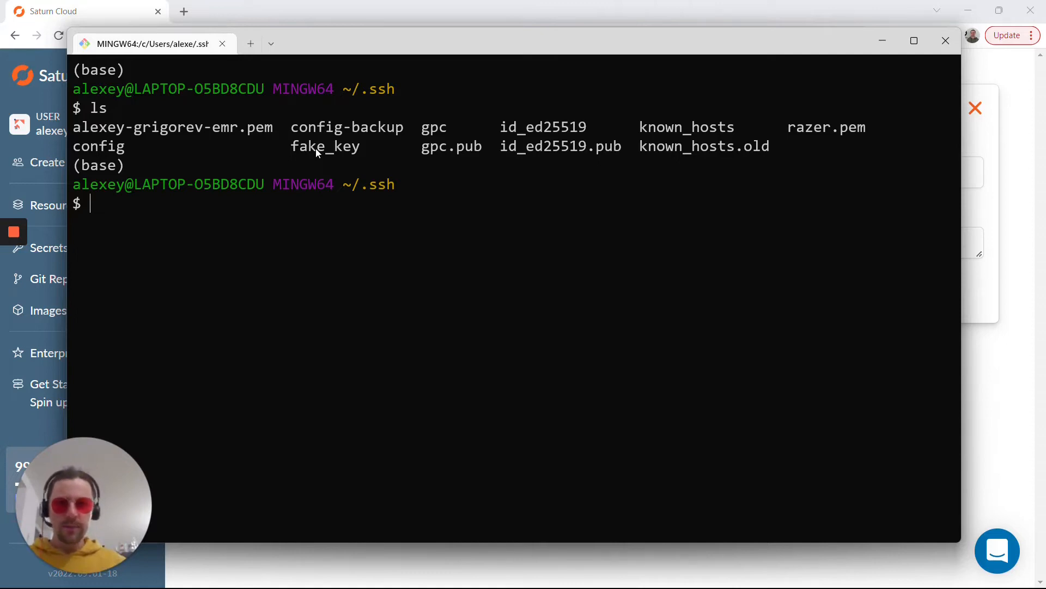
Print the fake_key private key in Git Bash with cat fake_key.
type("cat fake_key")
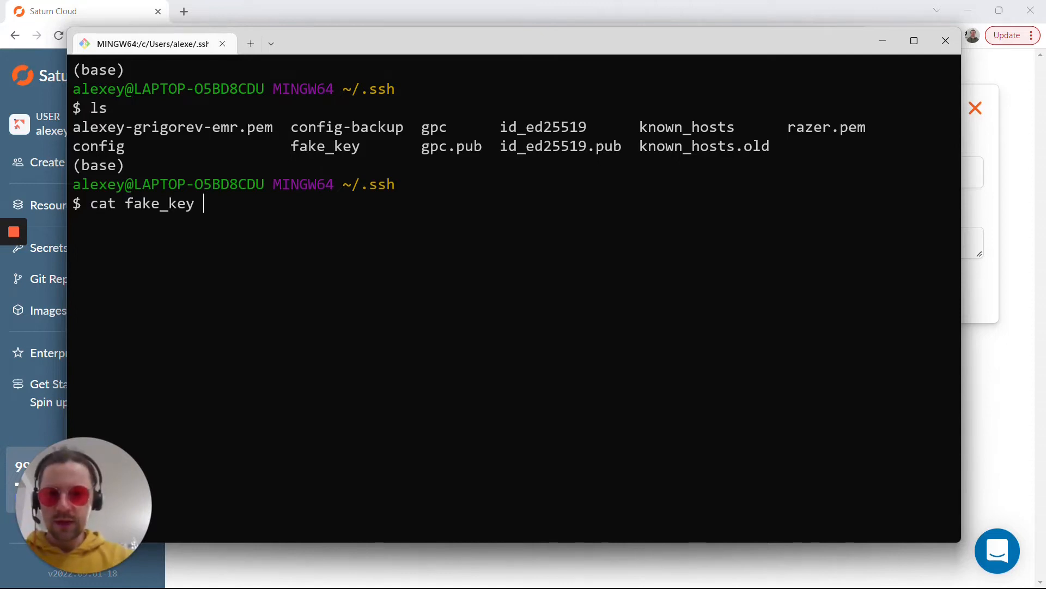
key("Enter")
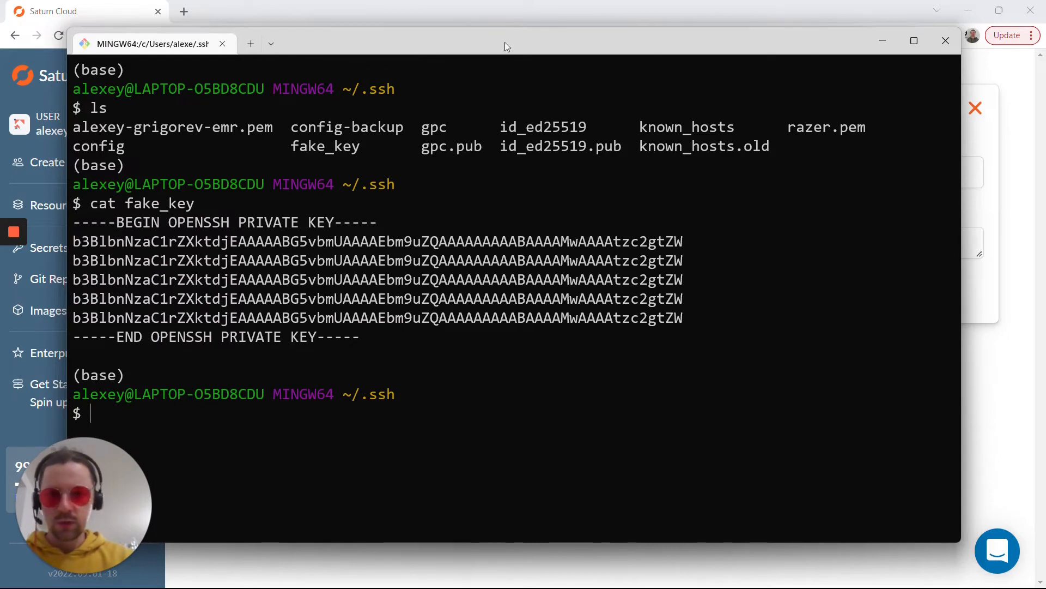
mouse_move(536, 138)
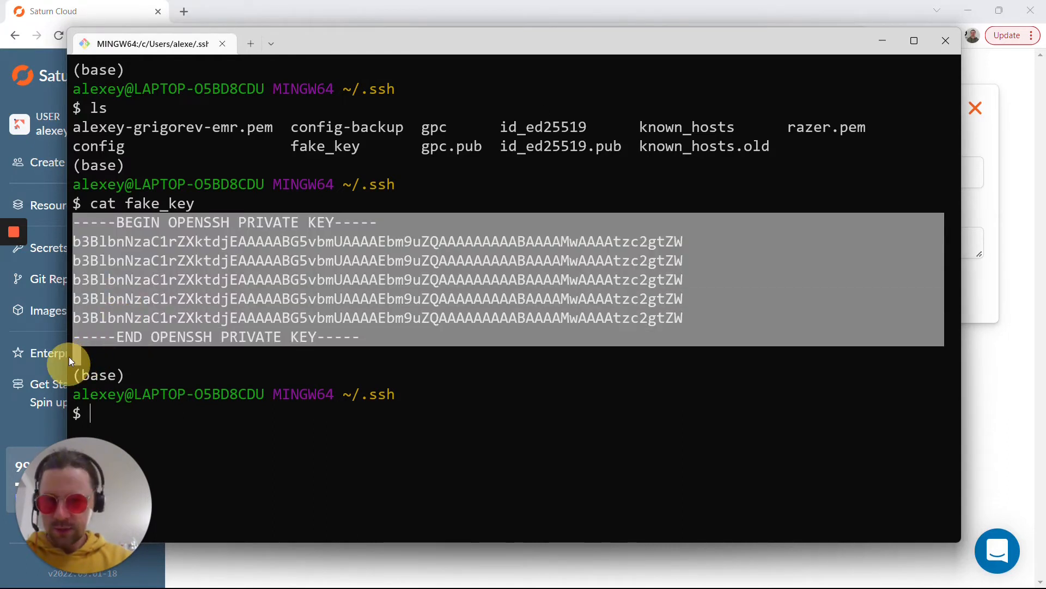
mouse_move(113, 371)
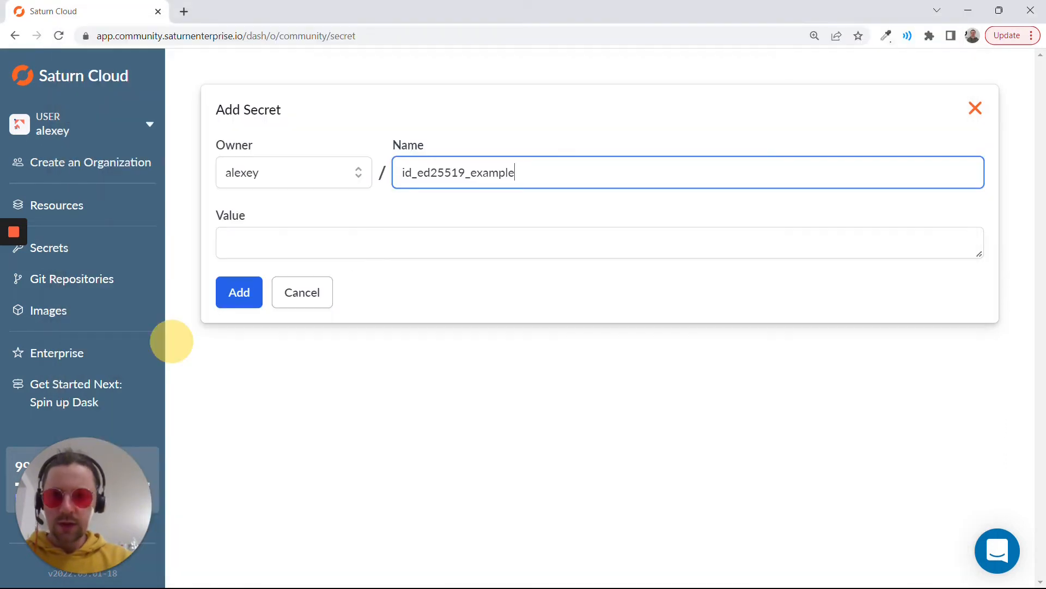
Paste the private key as the secret's value and add the secret.
left_click(599, 253)
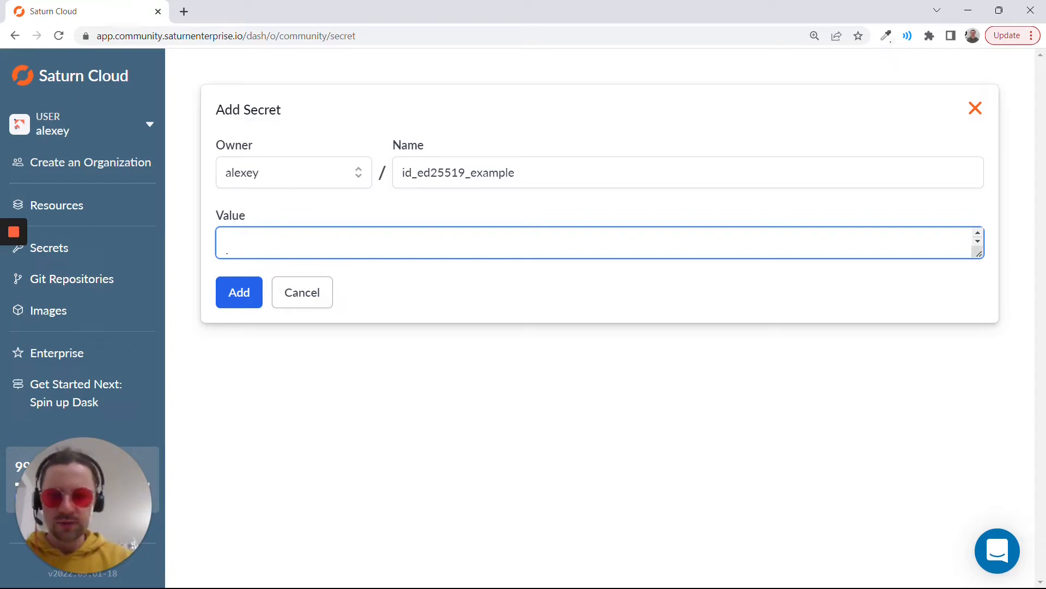
left_click(239, 292)
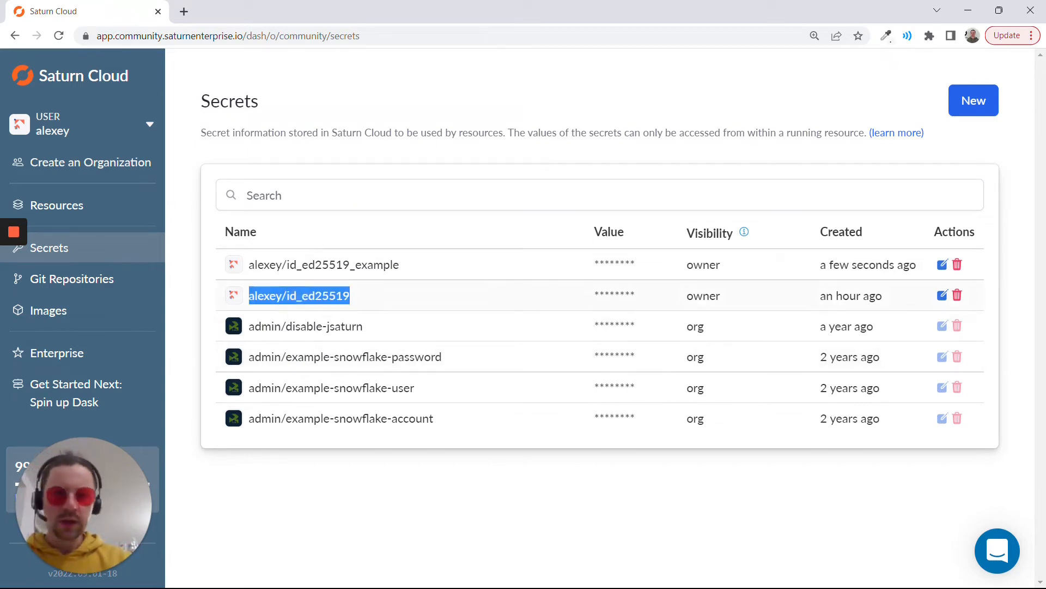
mouse_move(68, 203)
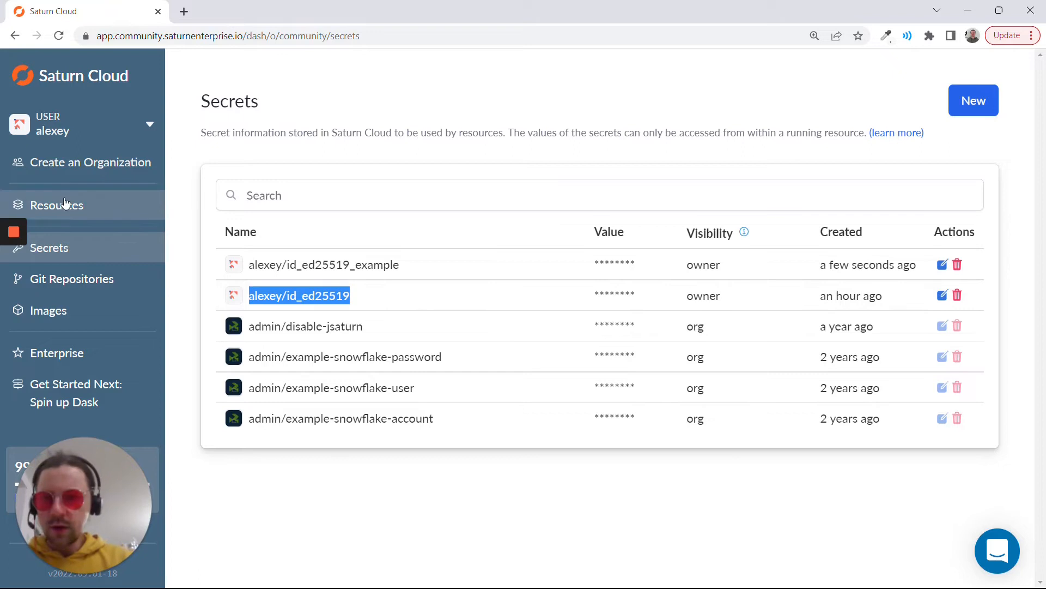
Create a Jupyter server clothes-classification-ml-zoomcamp from the TensorFlow template.
left_click(56, 205)
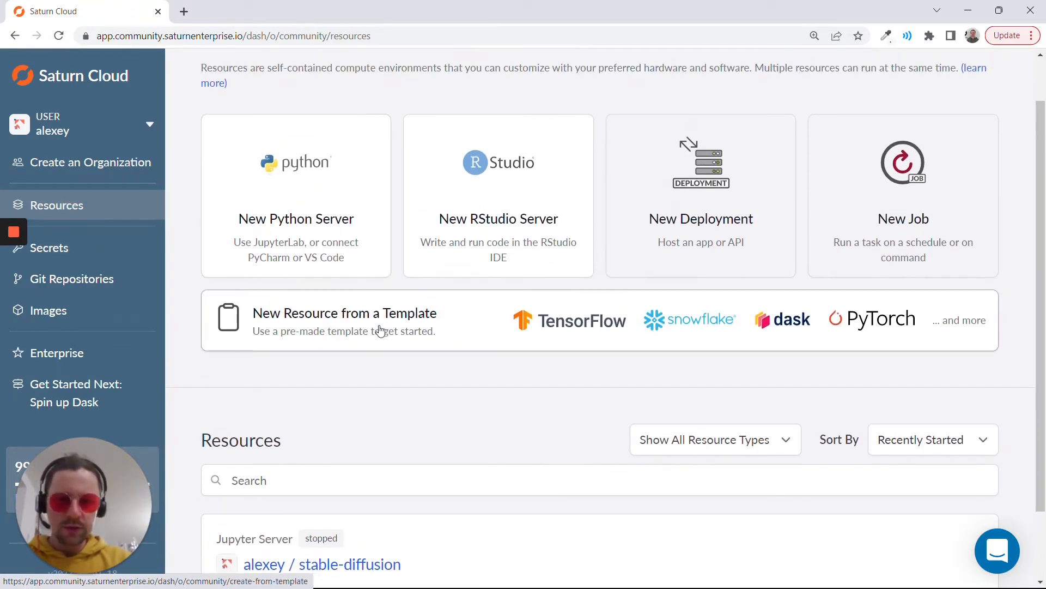
left_click(344, 321)
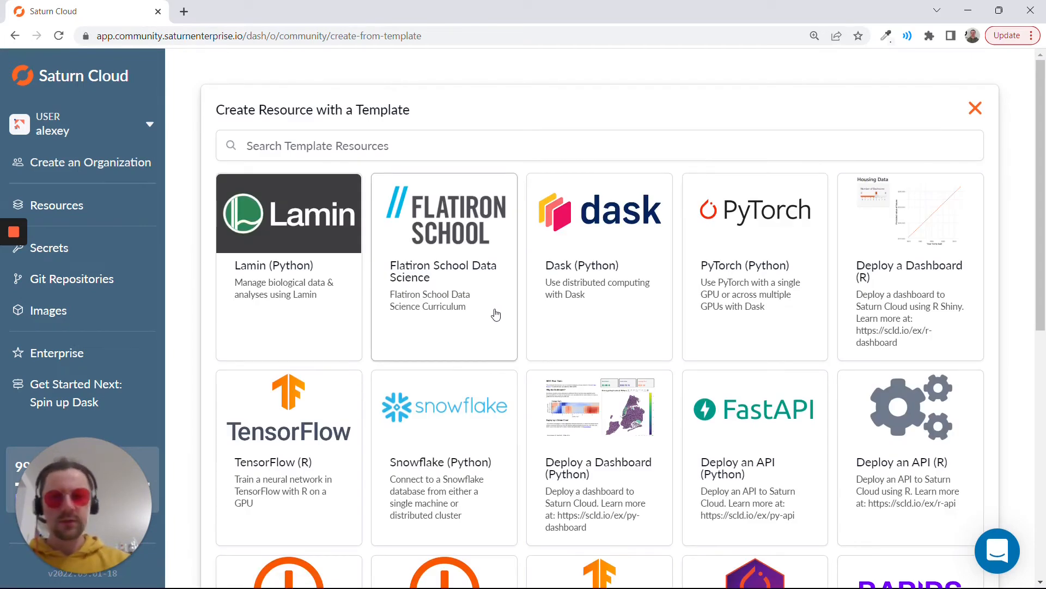
scroll("down", 3)
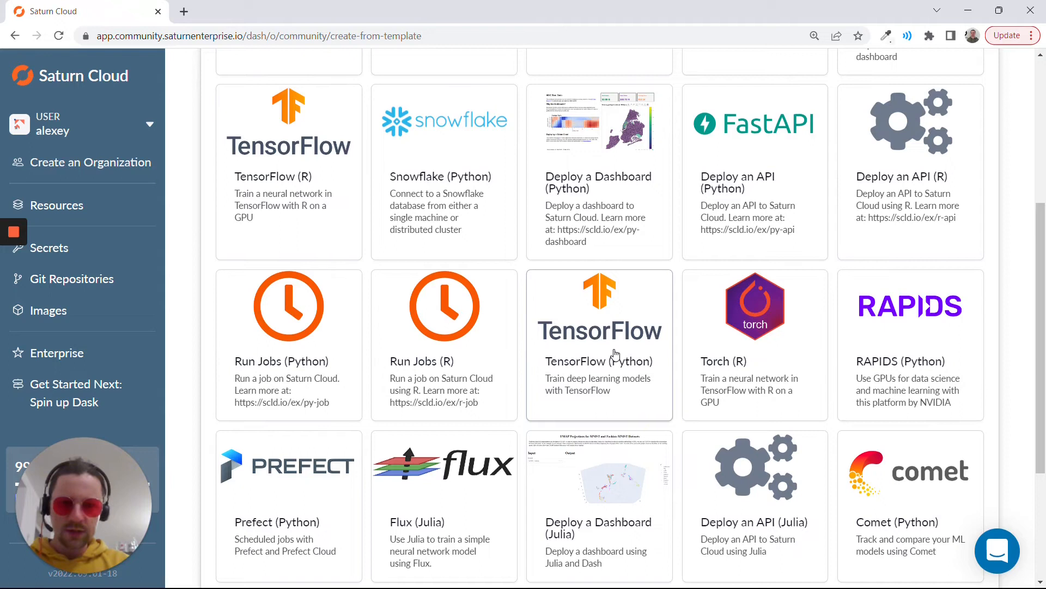
left_click(599, 340)
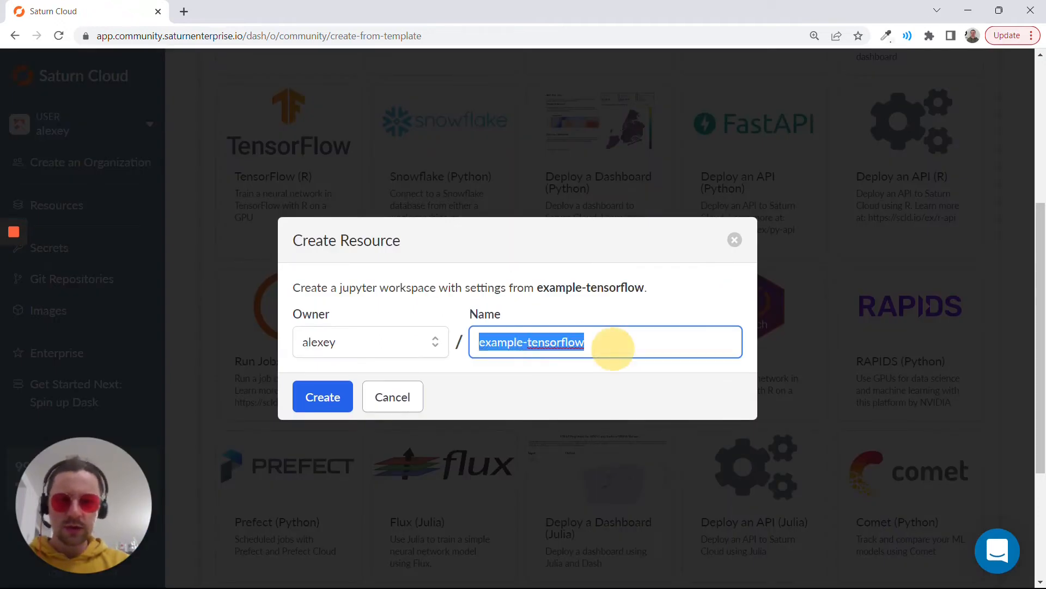
type("clothes-c")
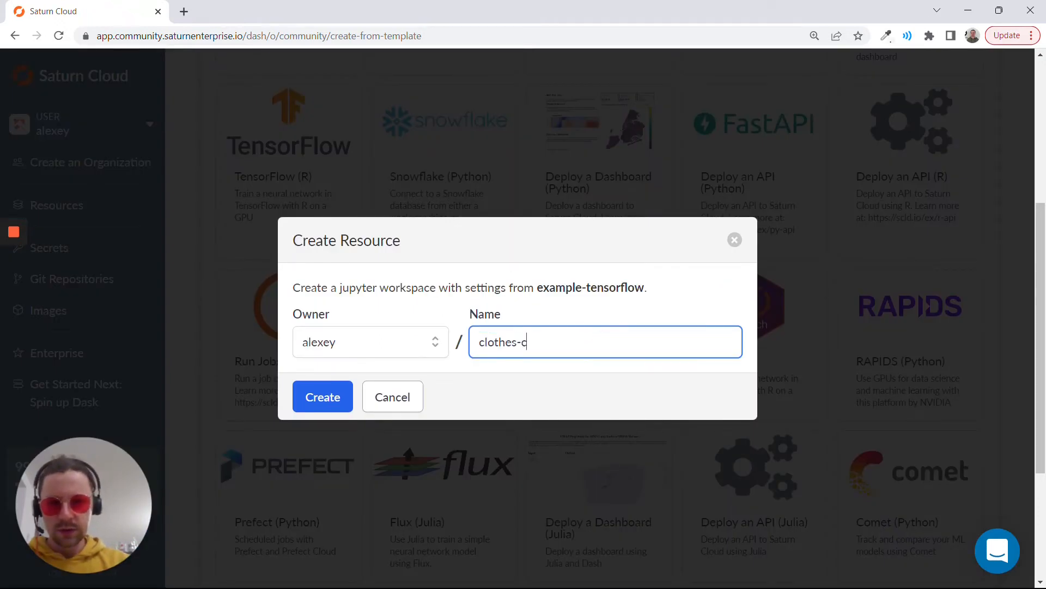
type("lassificaiton-")
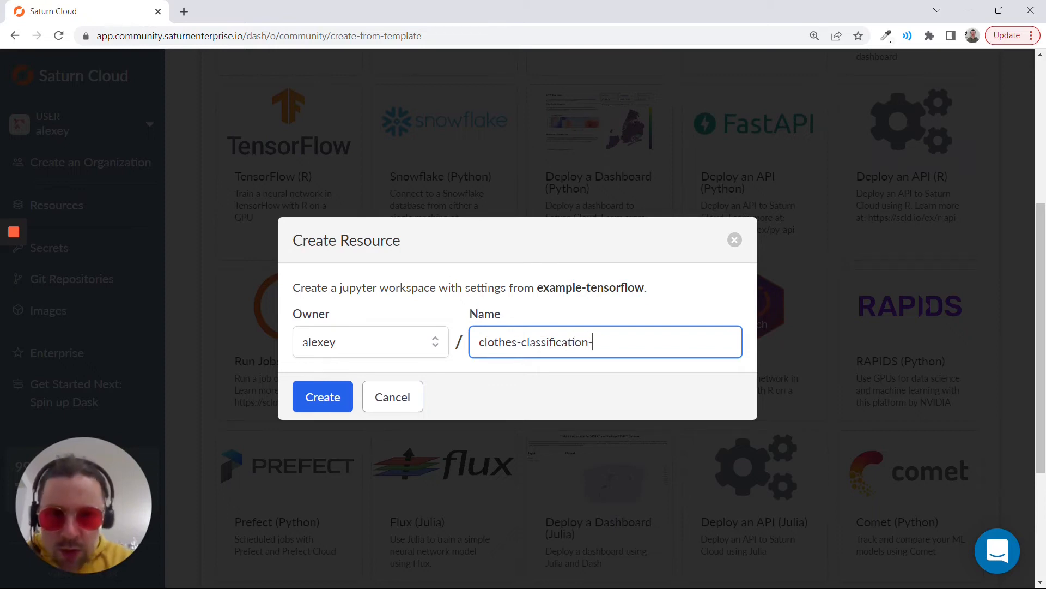
type("ml-zoomcam")
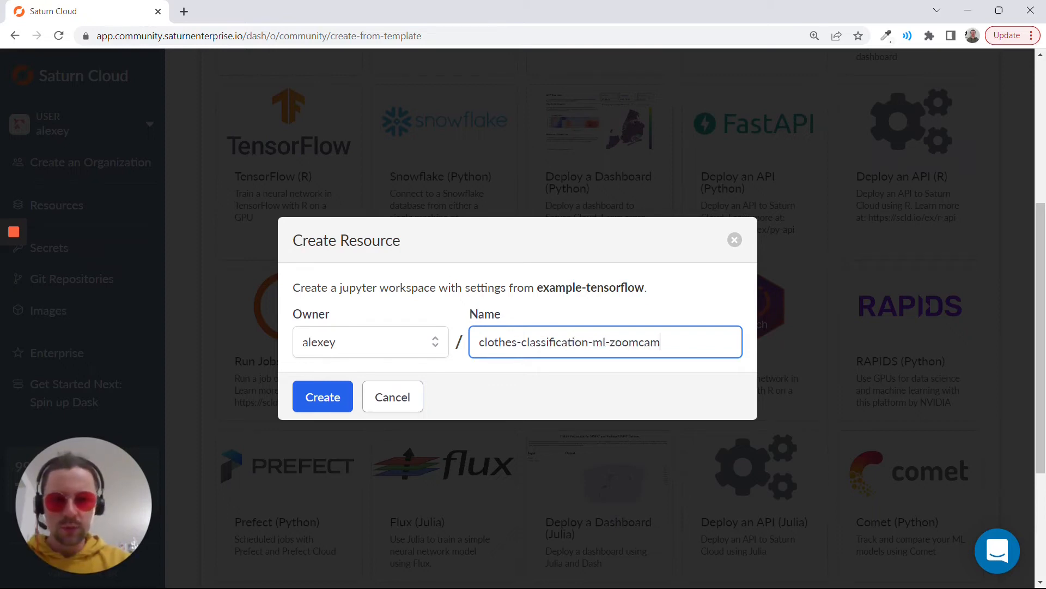
left_click(322, 397)
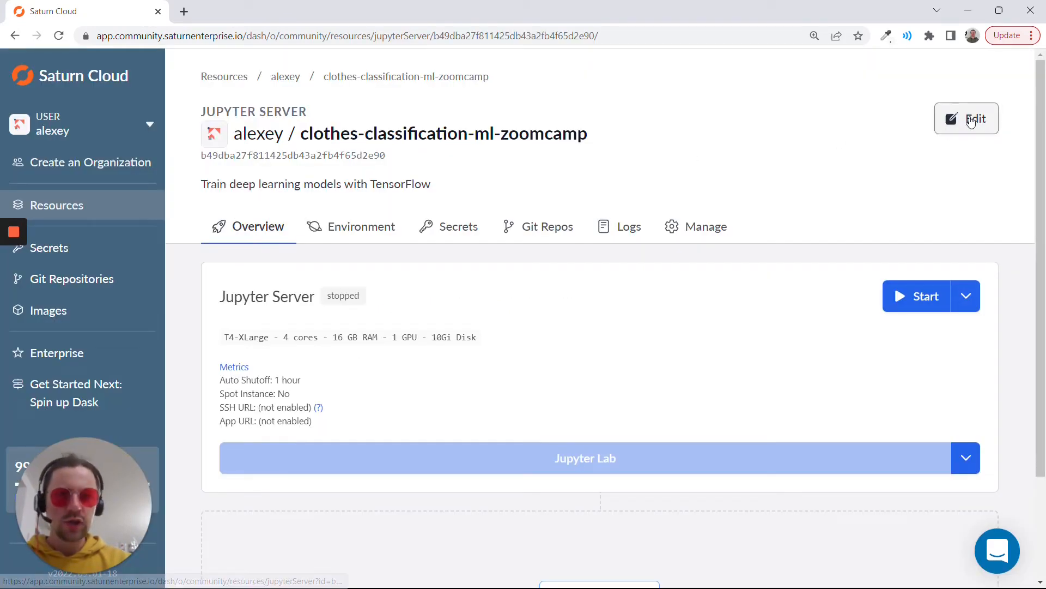
Set the server's pip extra packages as a requirements.txt containing scipy.
left_click(967, 118)
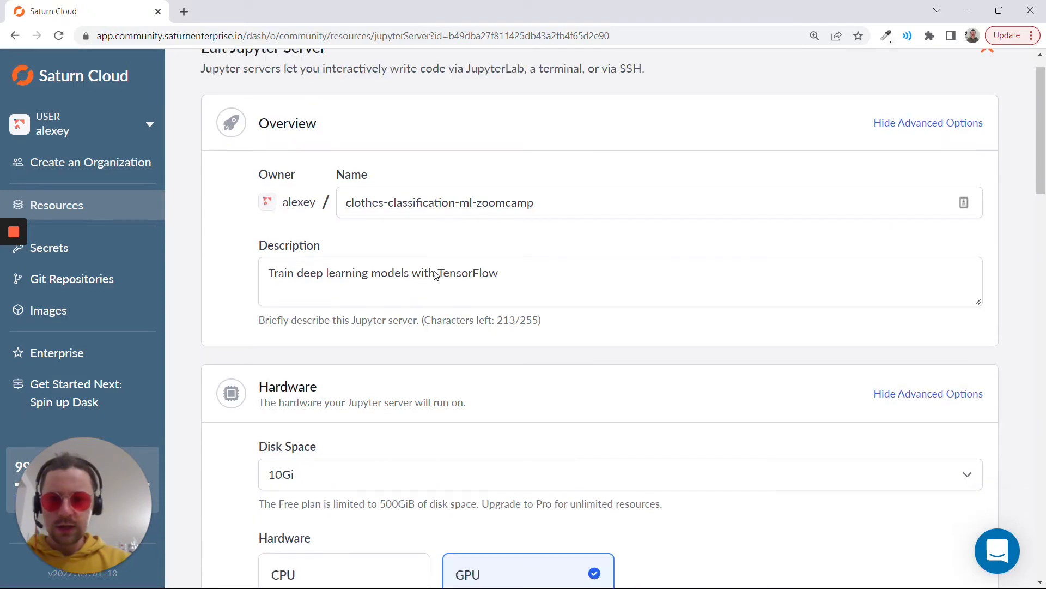
scroll("down", 3)
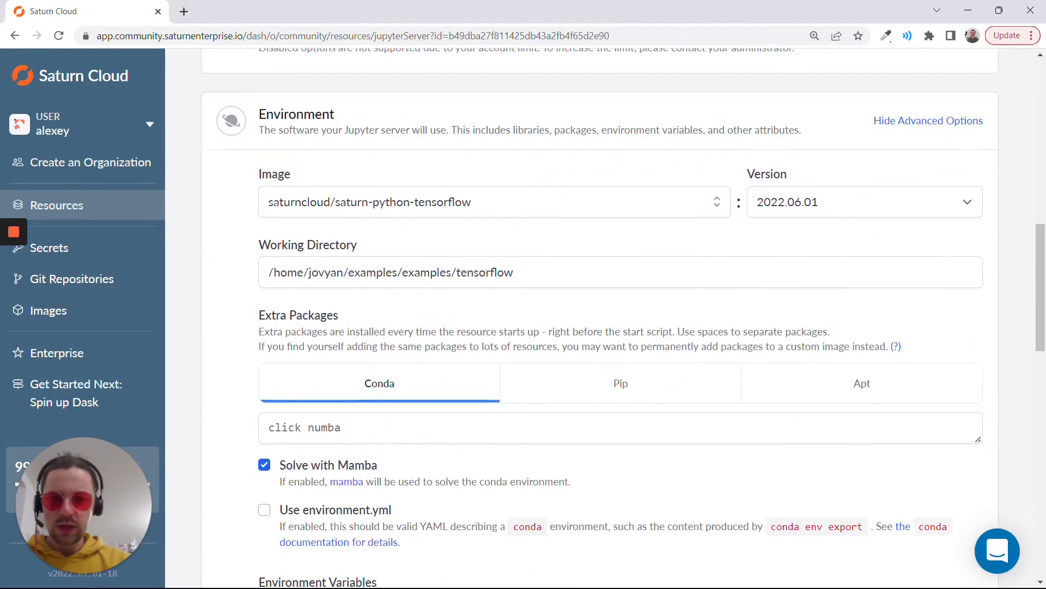
scroll("down", 3)
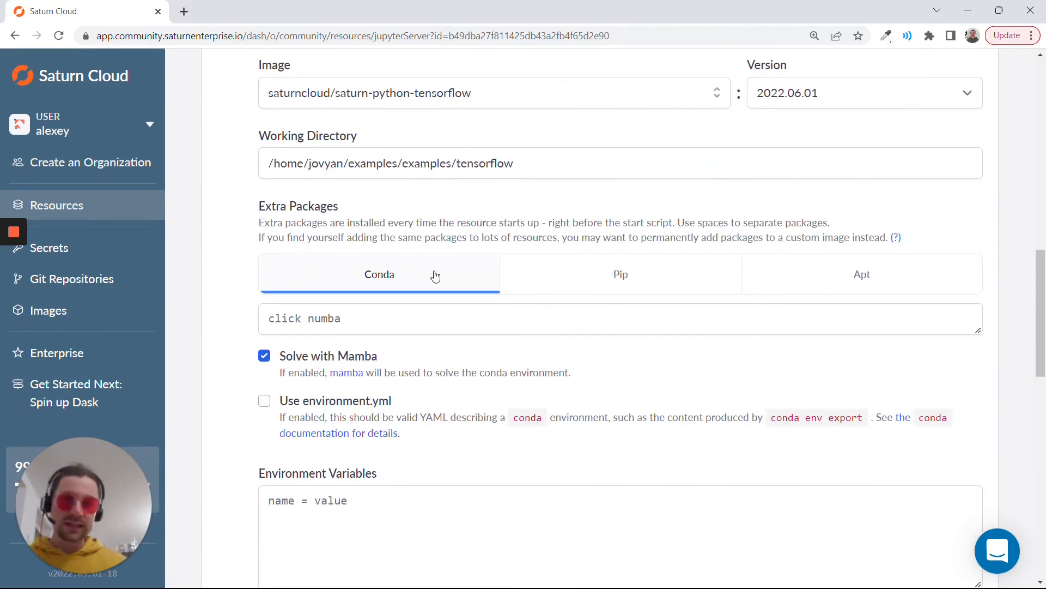
left_click(620, 273)
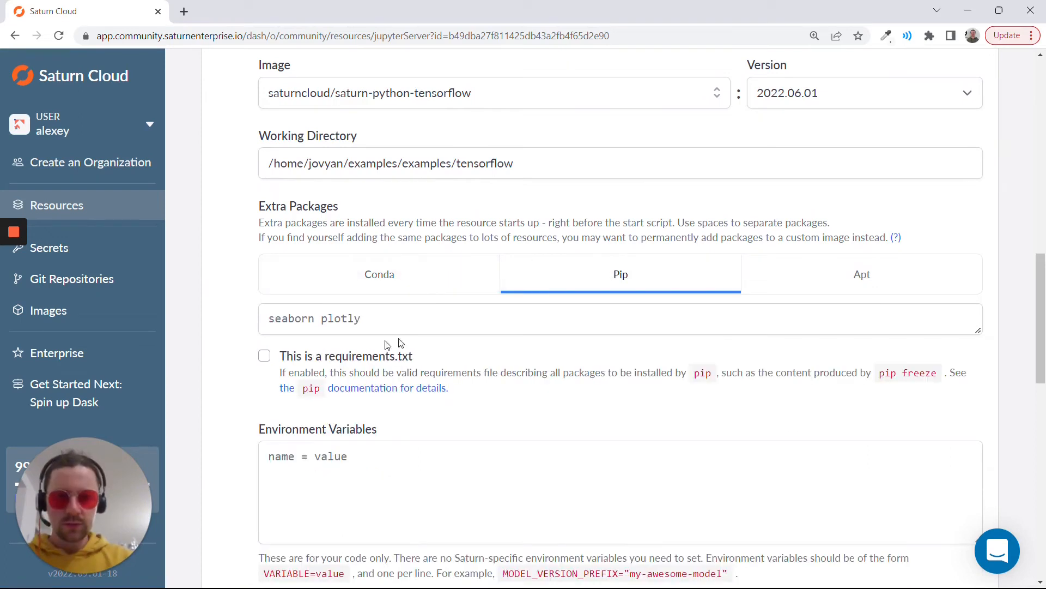
left_click(264, 356)
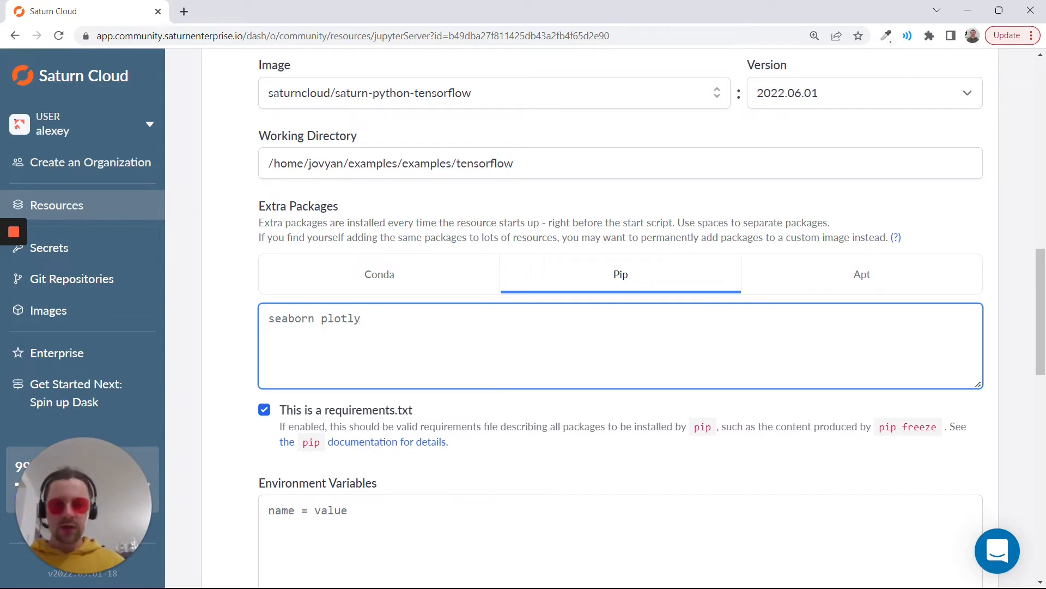
type("scipy")
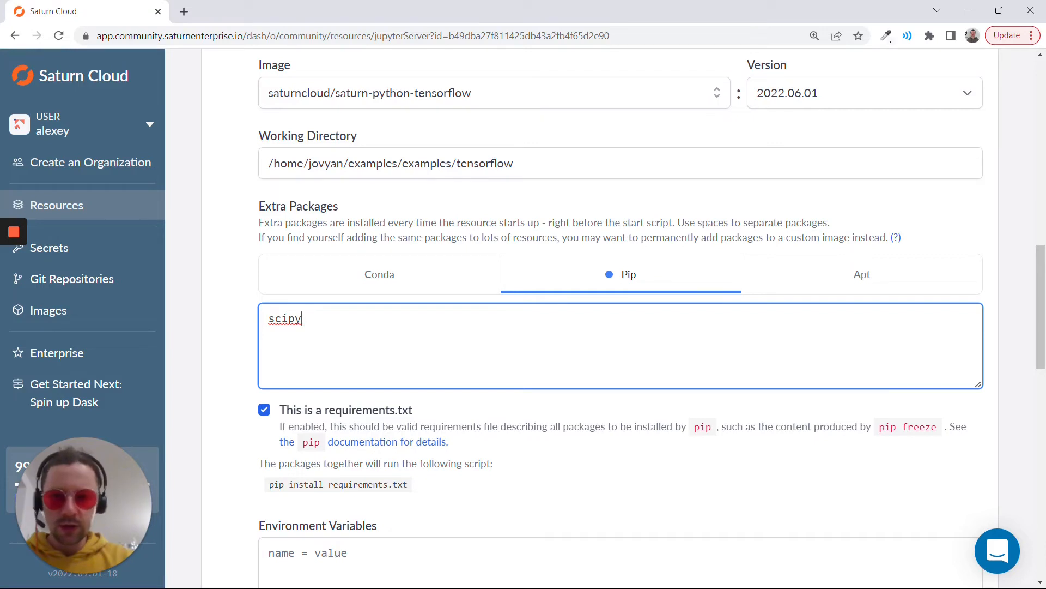
scroll("down", 3)
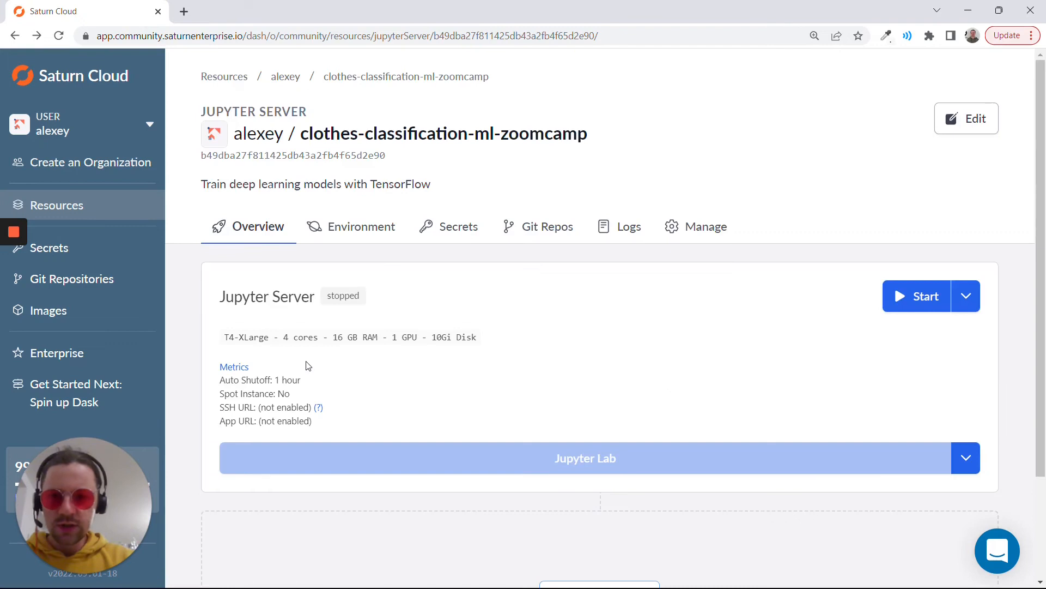
mouse_move(434, 235)
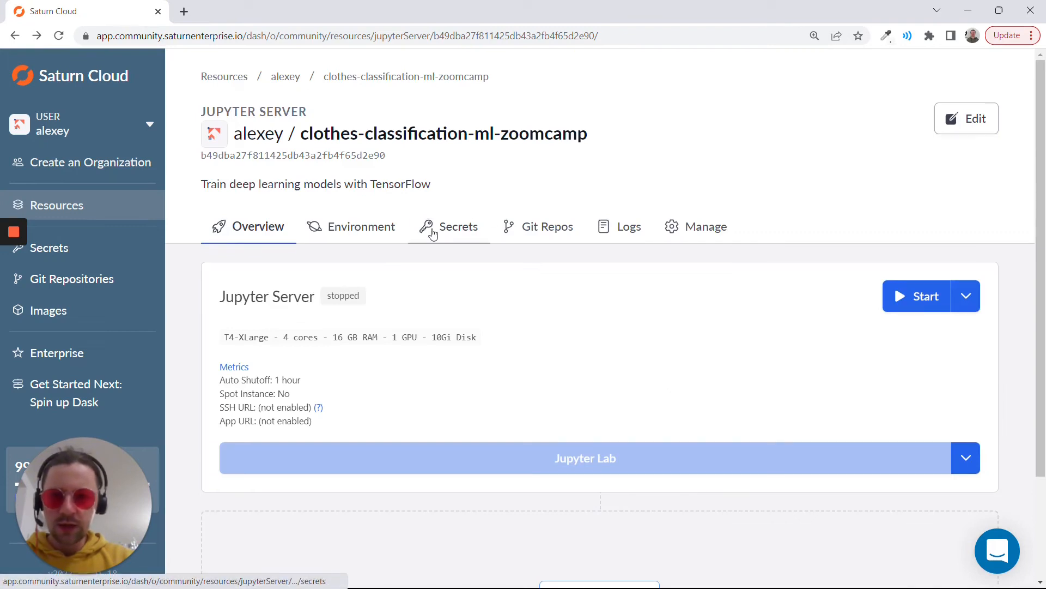
Attach the id_ed25519 secret as a file at /home/jovyan/.ssh/default.
left_click(459, 227)
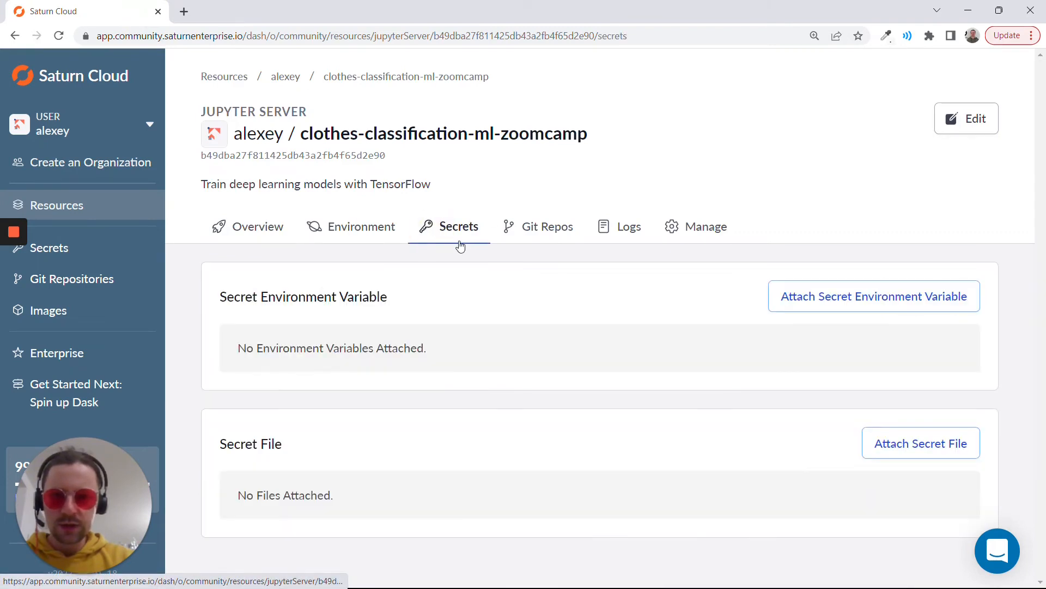
mouse_move(868, 405)
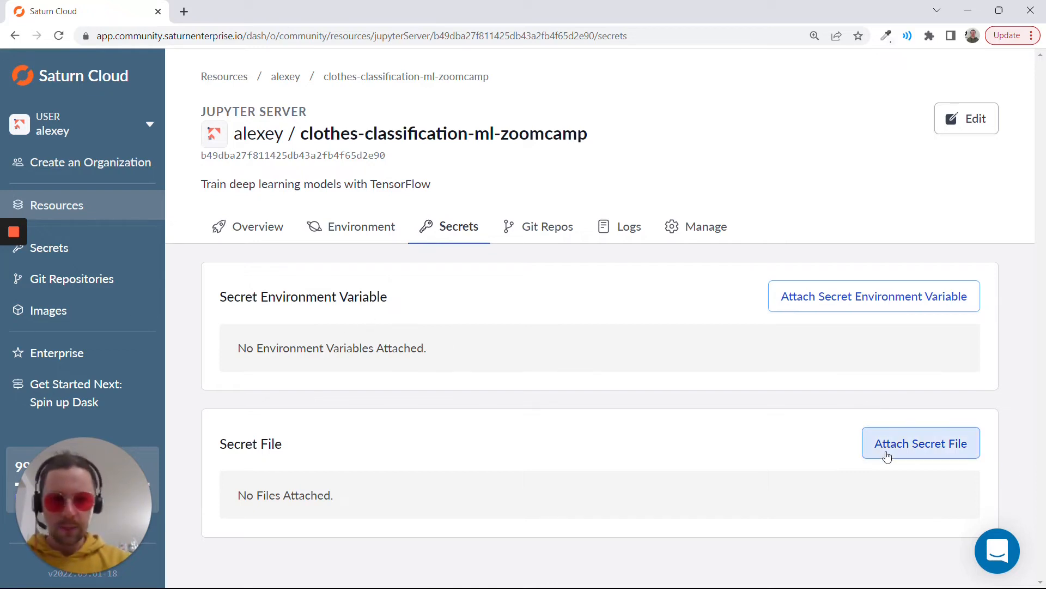
left_click(920, 442)
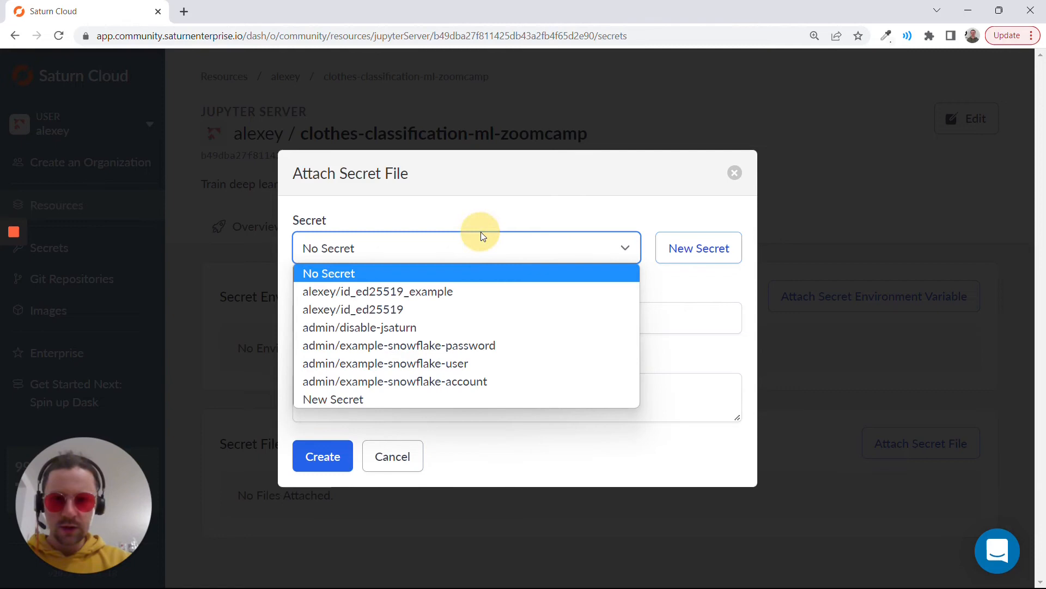
left_click(353, 310)
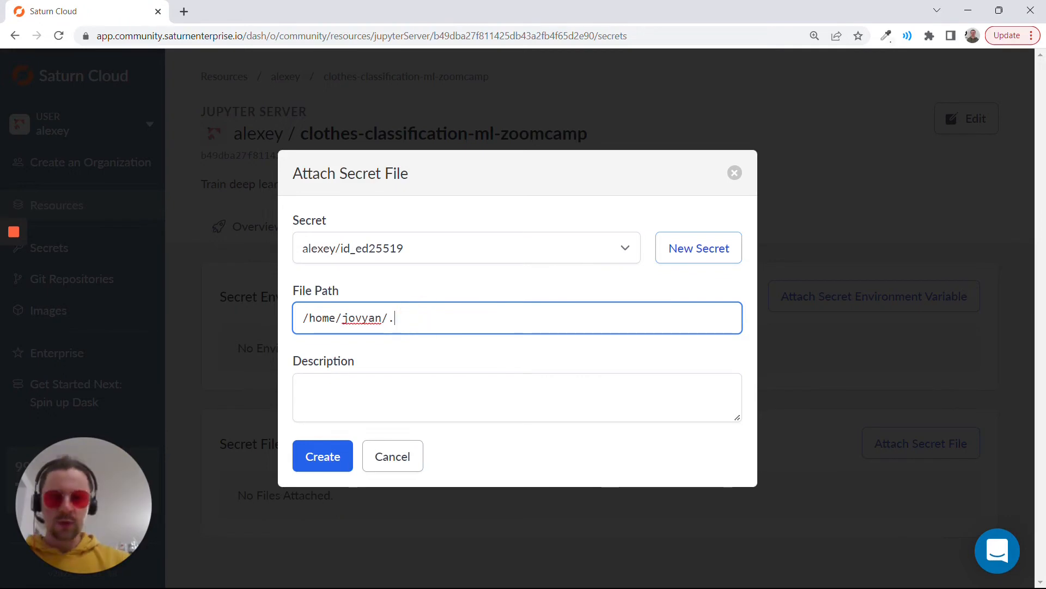
type("ssh")
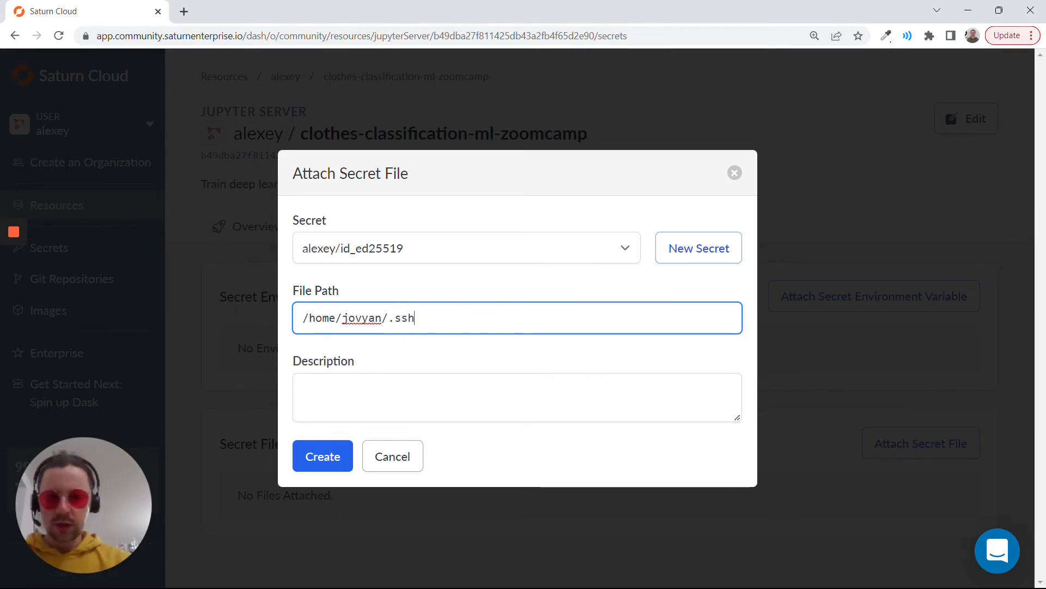
type("/default")
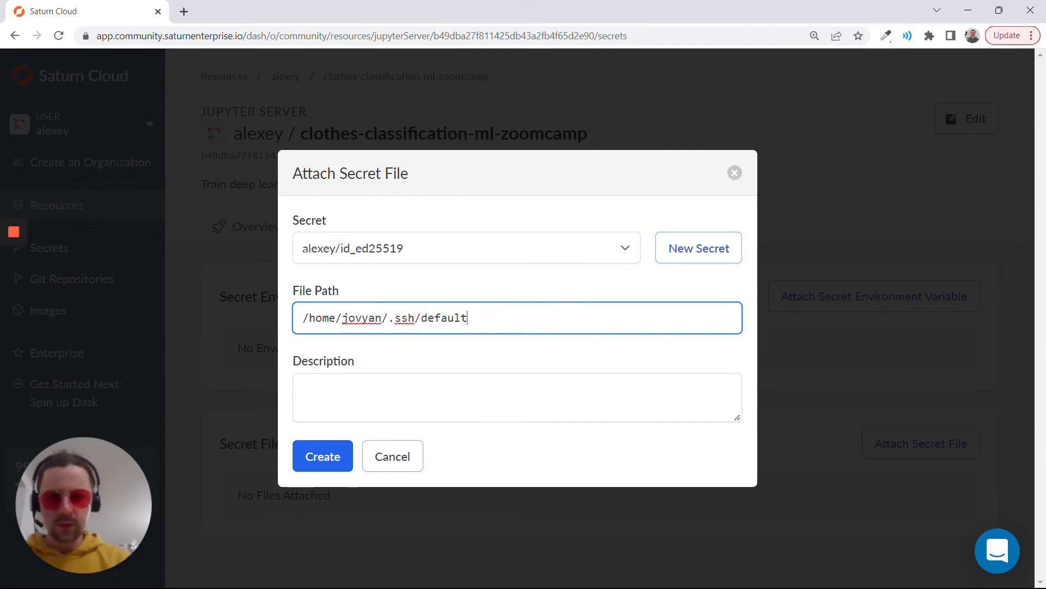
Describe the secret file as 'ssh key for github' and create the attachment.
left_click(517, 396)
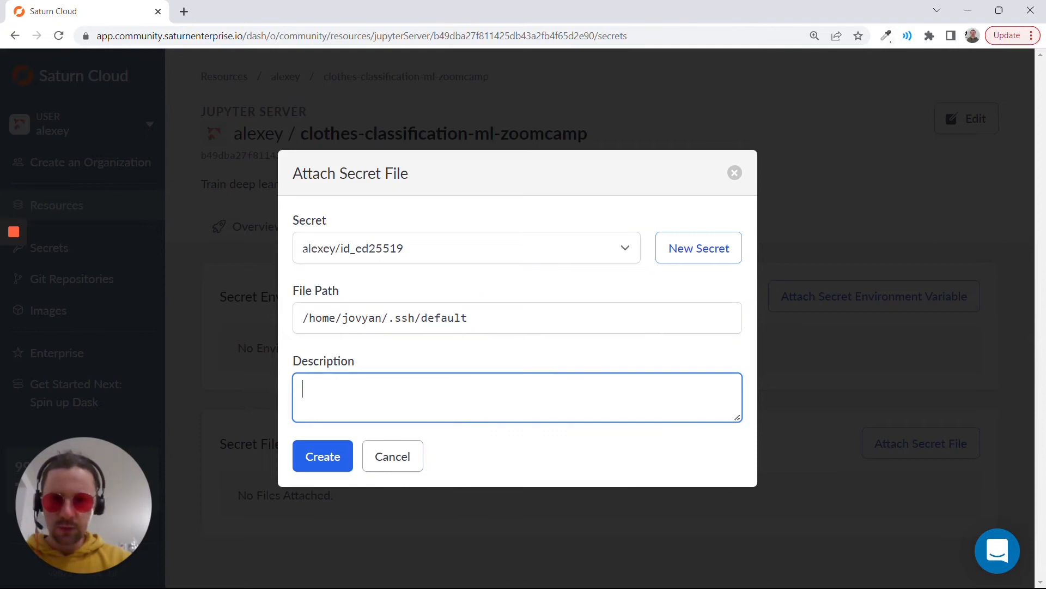
type("ssh key for git")
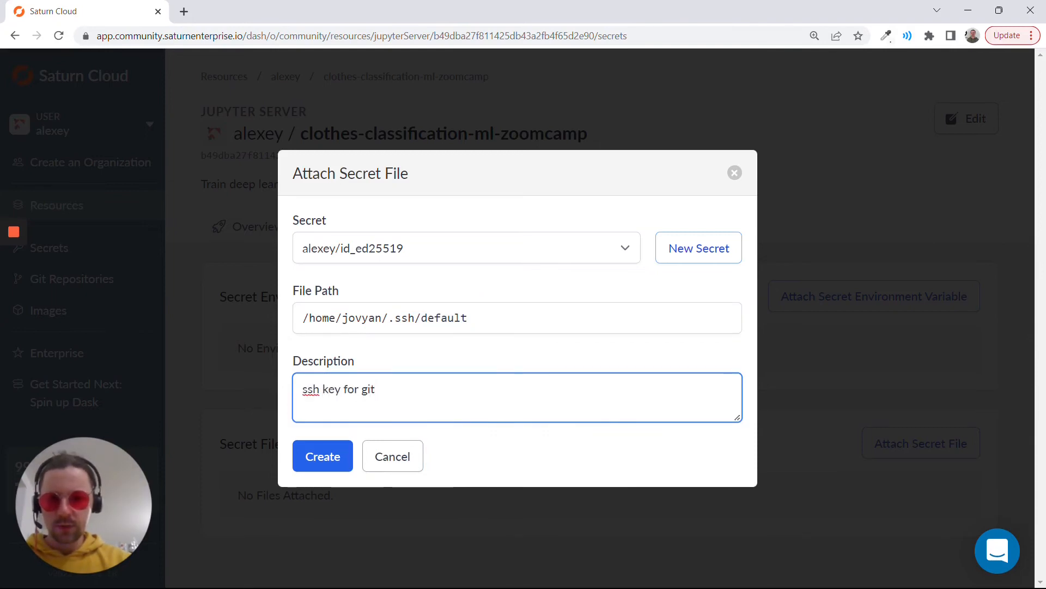
left_click(323, 456)
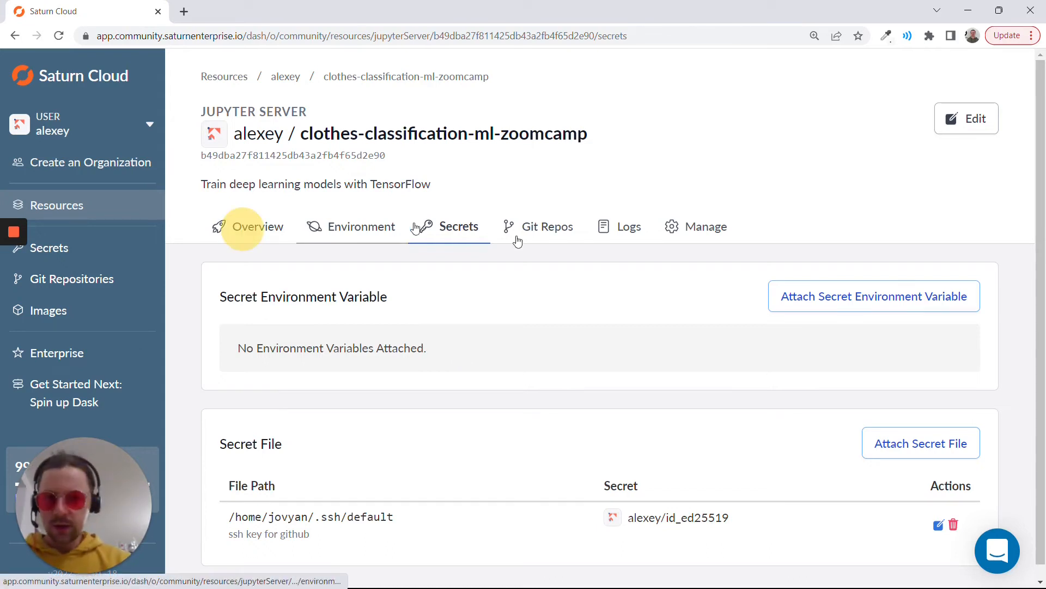
Start the server and launch its Jupyter interface in a new tab.
left_click(257, 227)
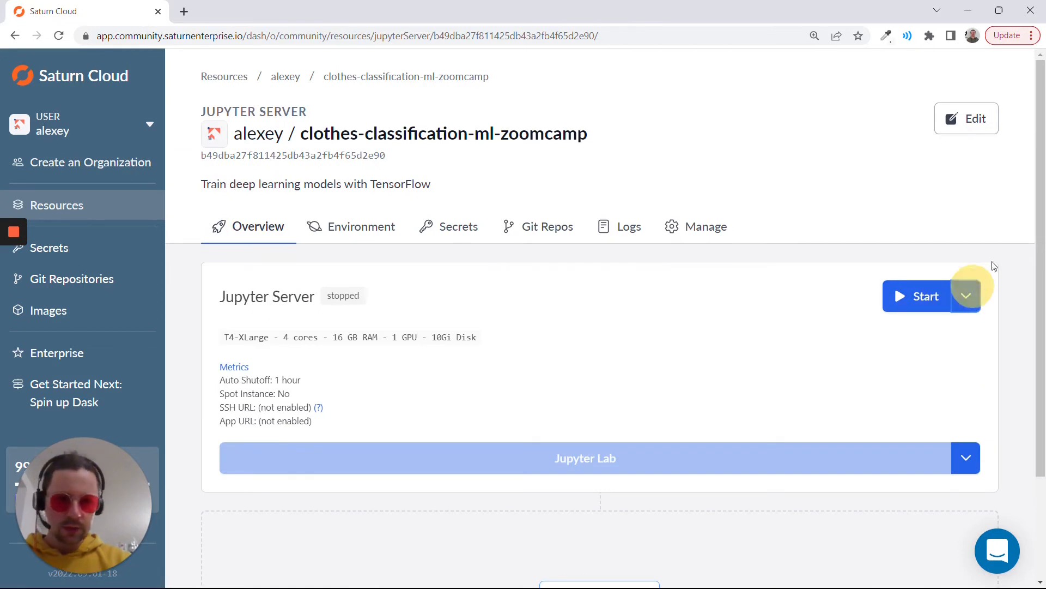
left_click(916, 296)
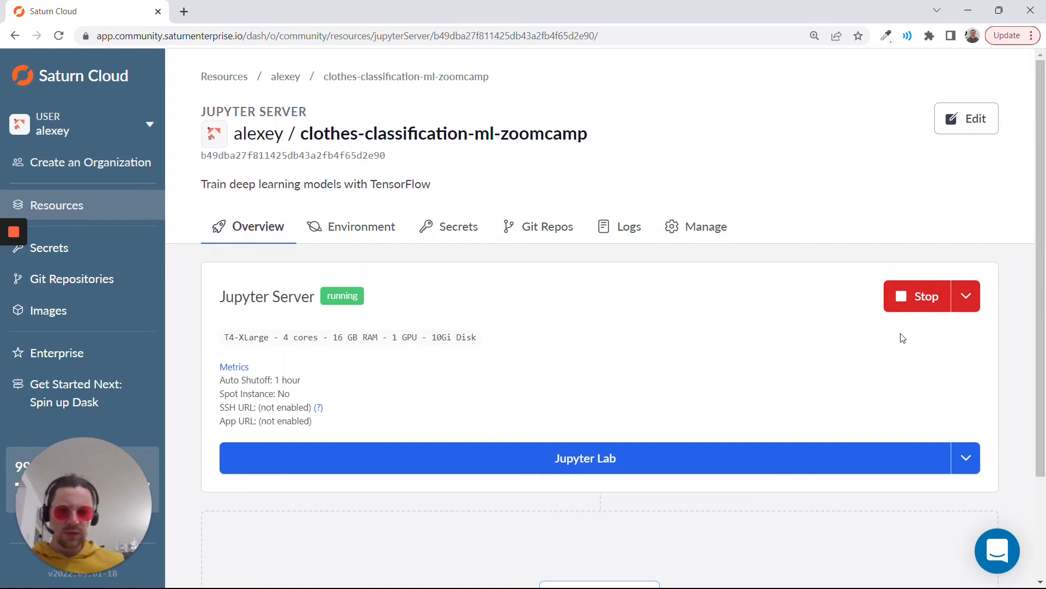
mouse_move(828, 282)
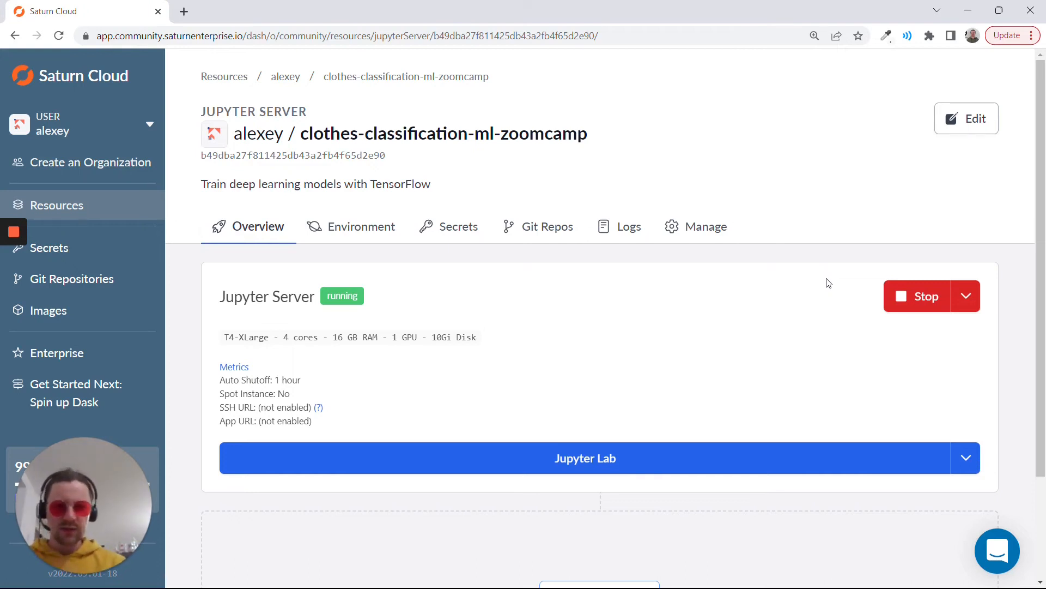
left_click(966, 458)
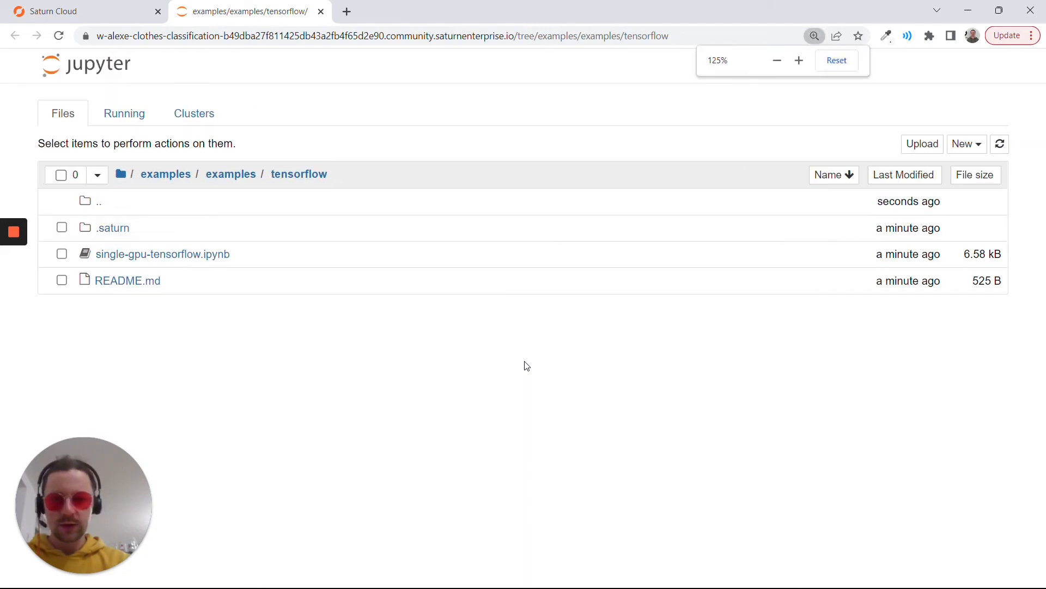
left_click(965, 144)
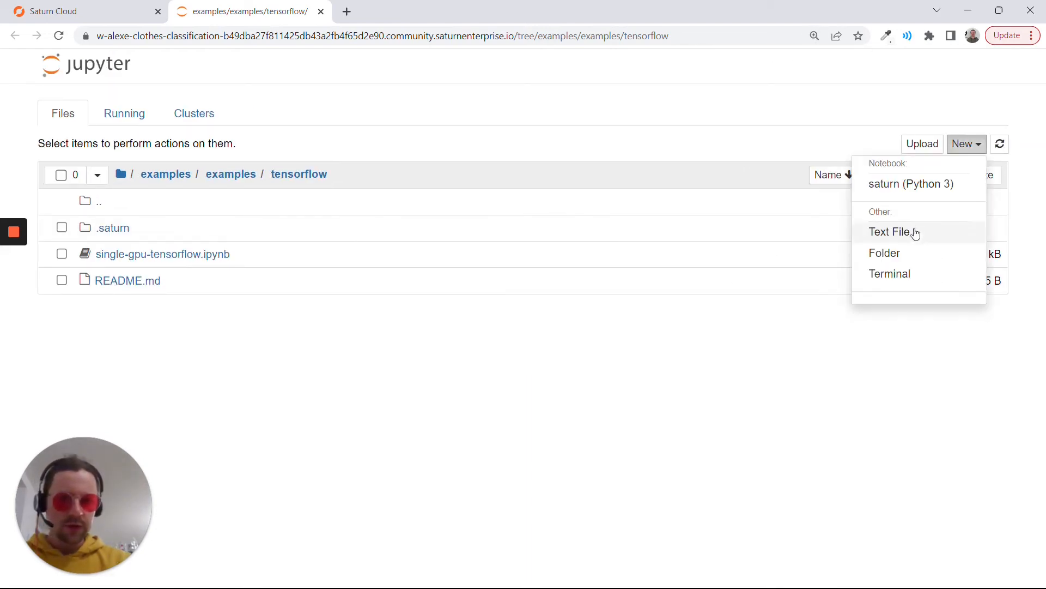
left_click(890, 273)
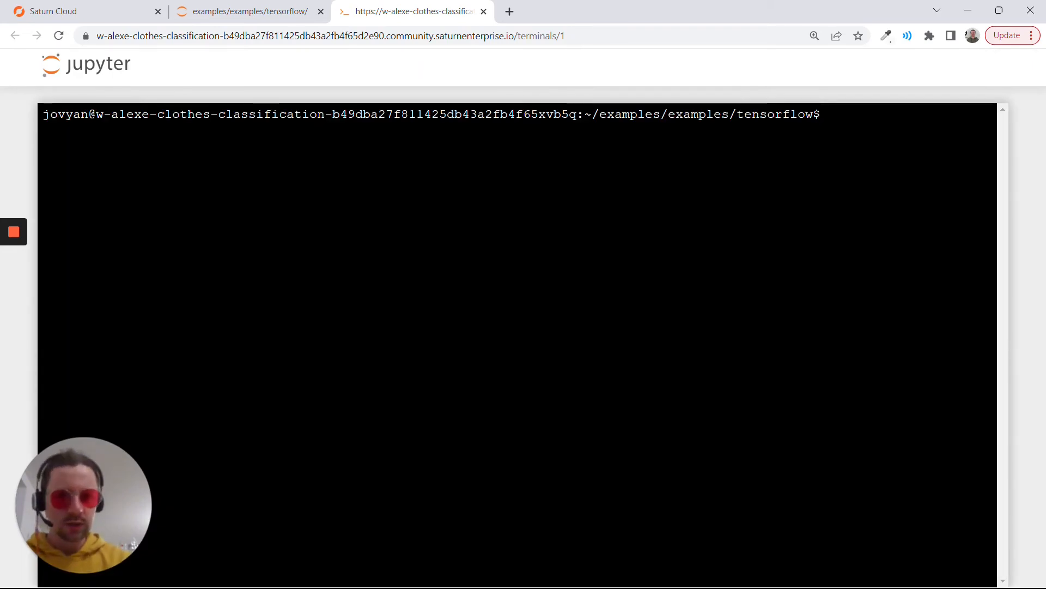
type("giu")
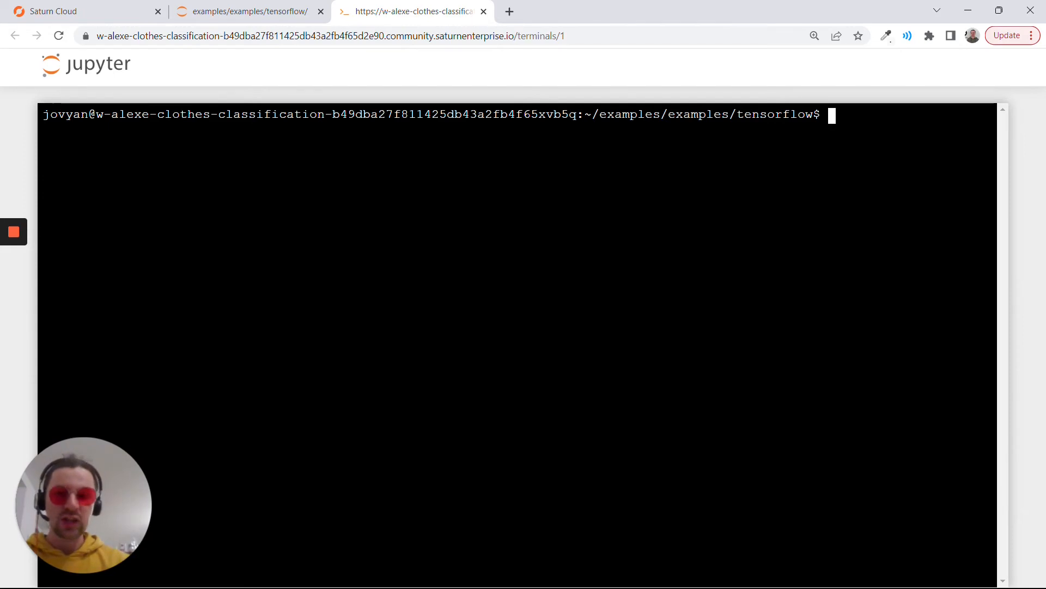
type("ssh -T s")
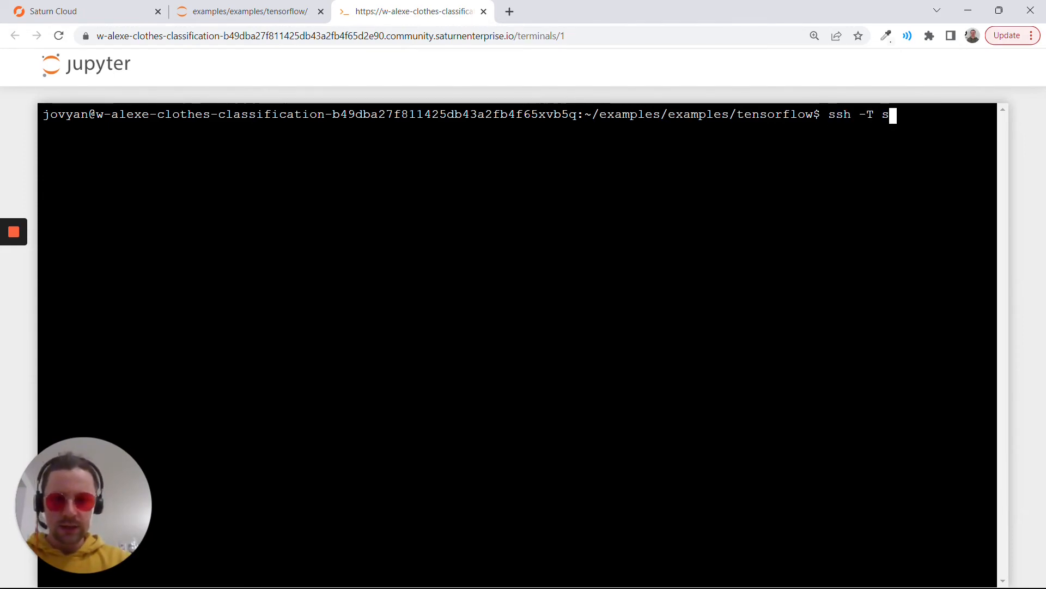
type("git@github.com")
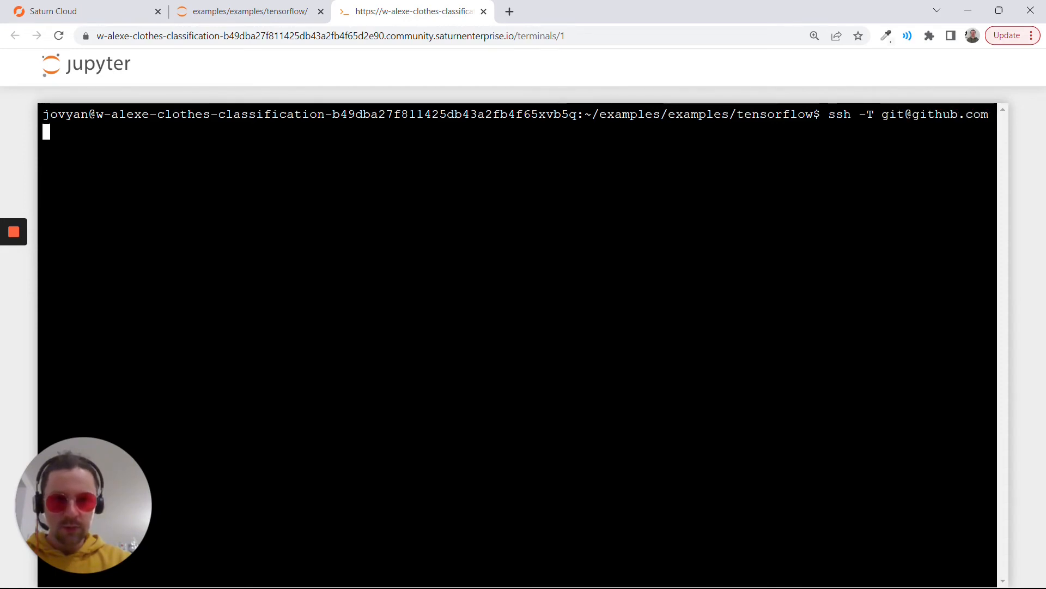
key("Enter")
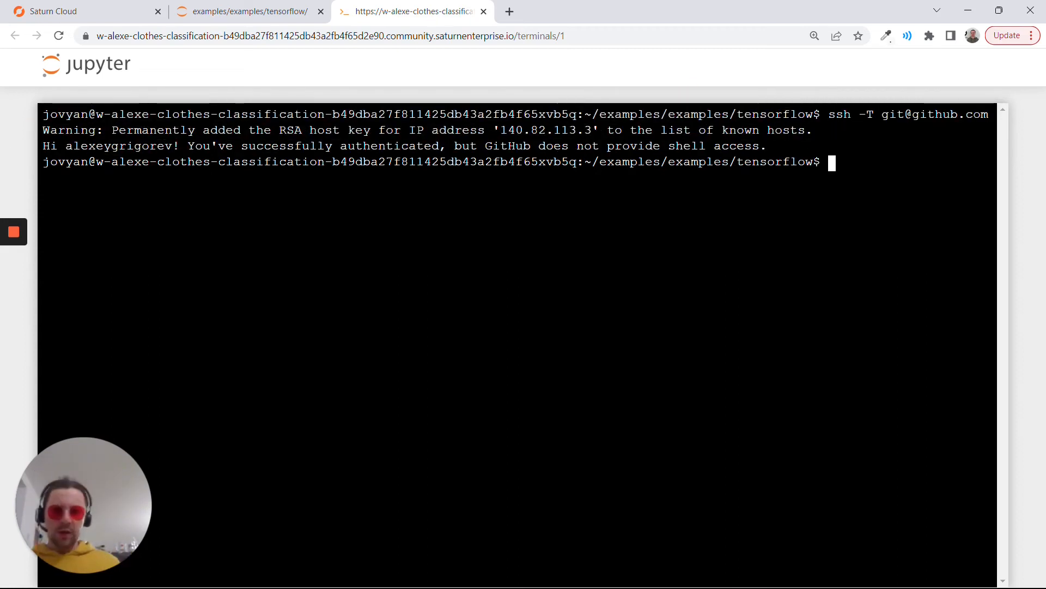
Init a Git repo and commit README.md and single-gpu-tensorflow.ipynb as 'initial commit'.
type("ls")
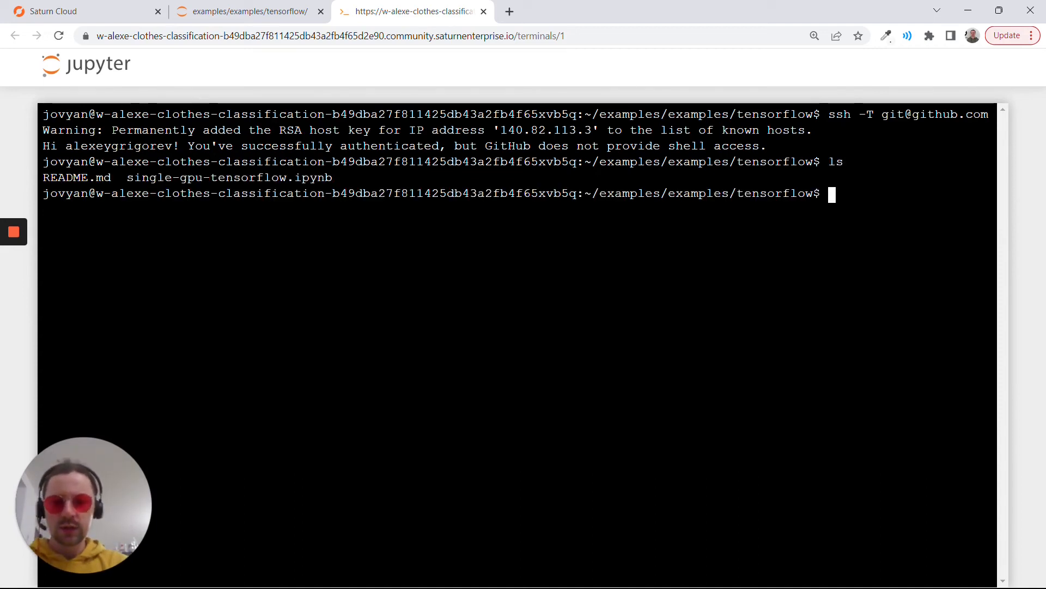
type("git init")
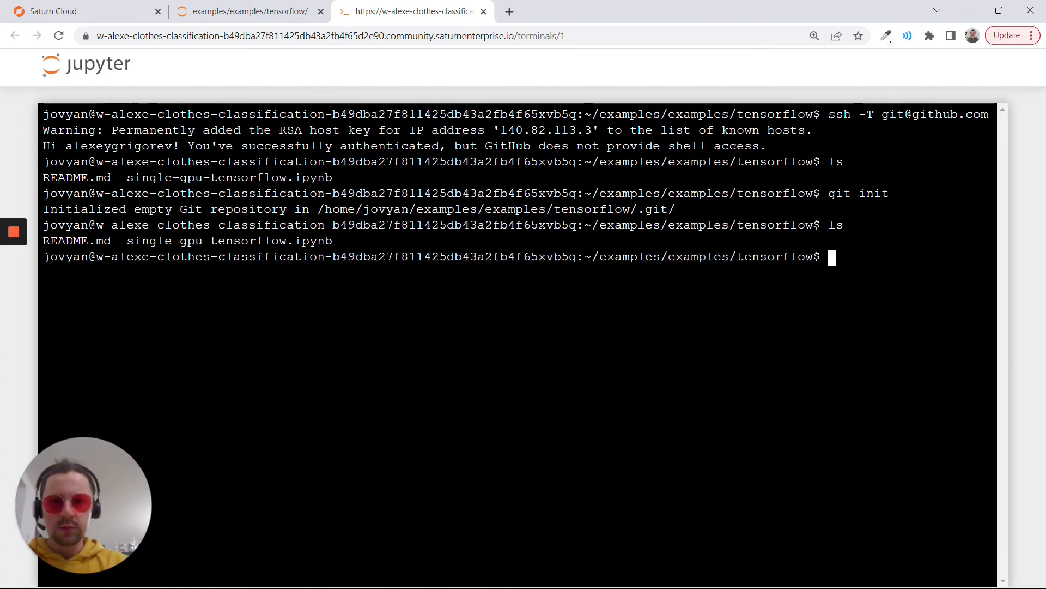
type("git add README.md single-gpu-tensorflow.ipynb")
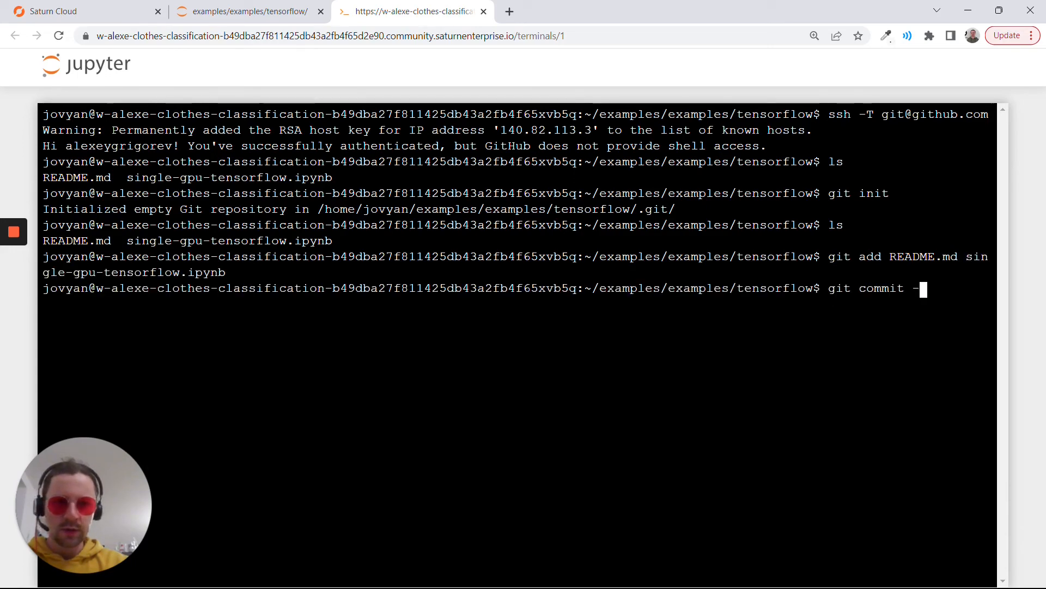
type("m 'i'")
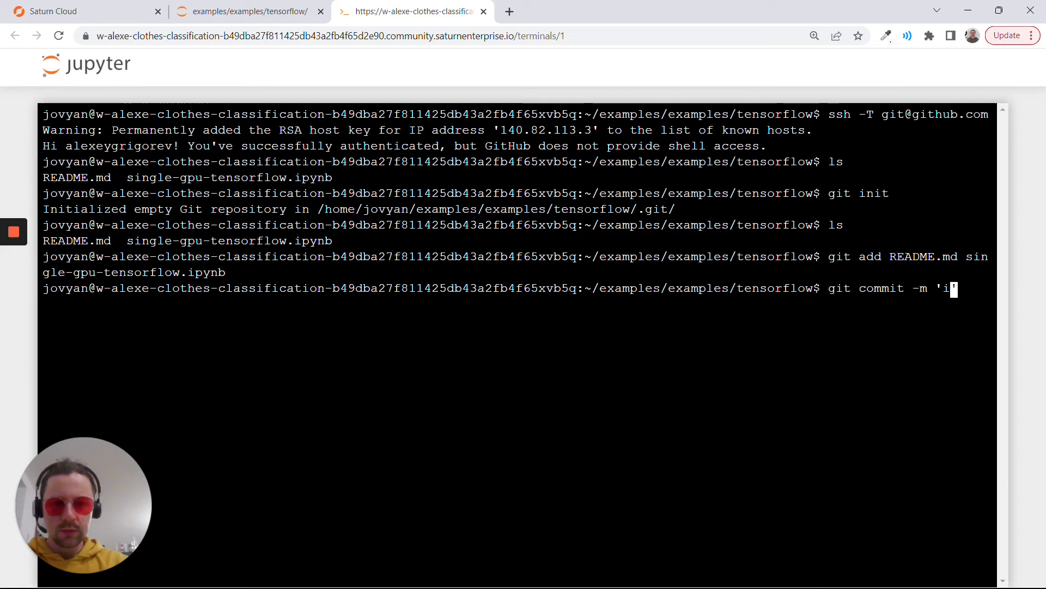
type("nitial commit")
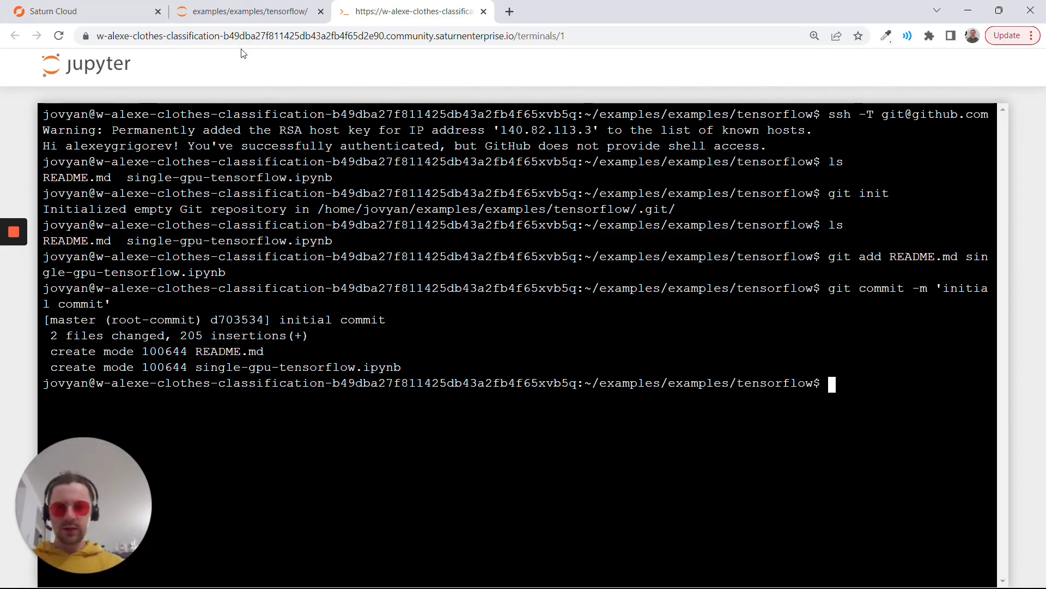
Go to github.com/alexeygrigorev/clothing-dataset-small and show its clone options.
type("github.com")
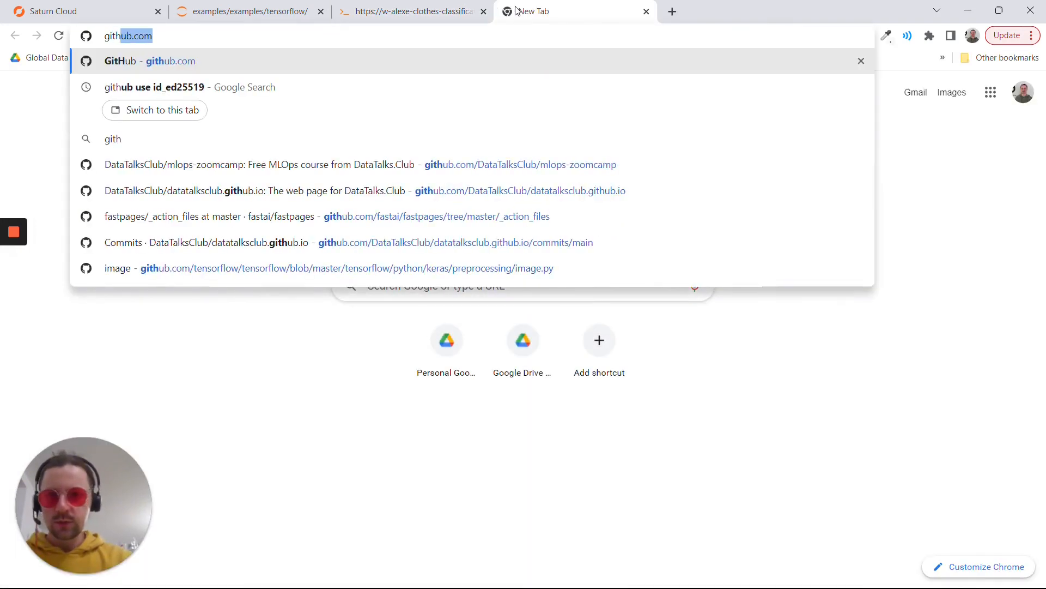
type("github.com/alexeygrigorev/clothing-dataset-small")
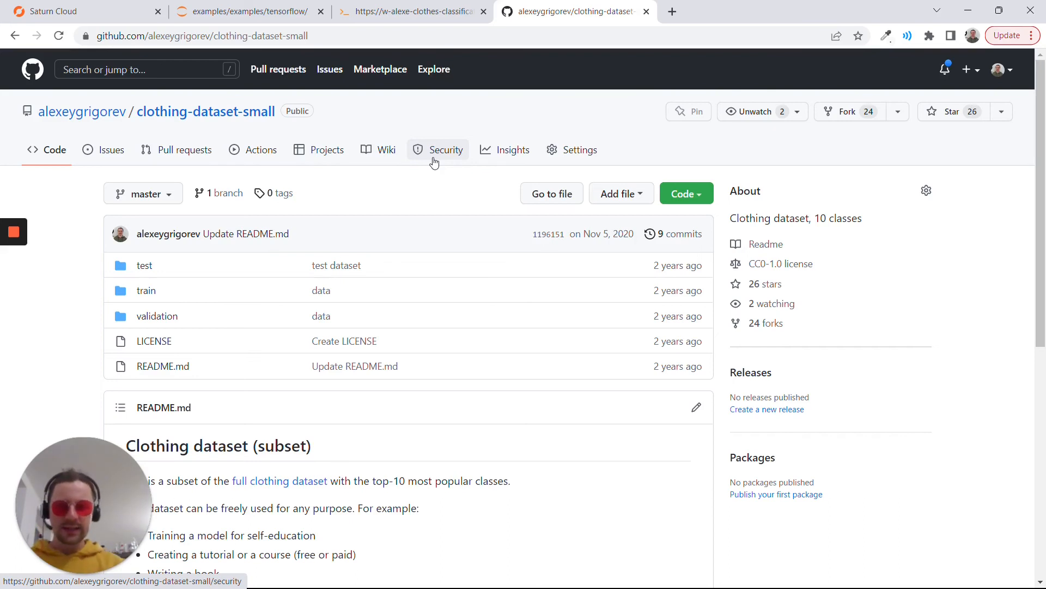
left_click(687, 194)
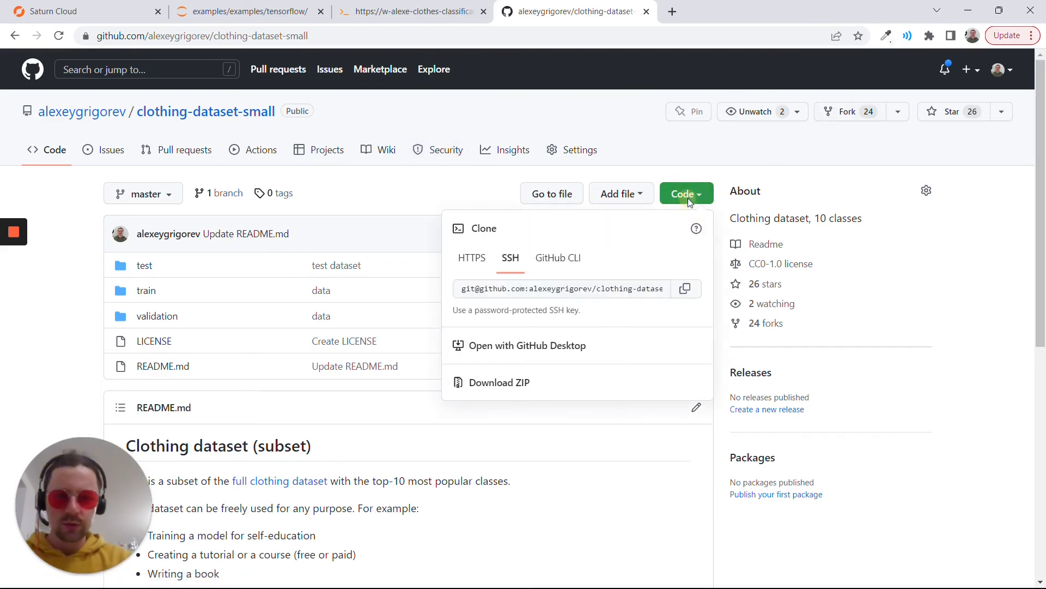
Check the HTTPS address, then switch to and copy the SSH clone address.
left_click(472, 257)
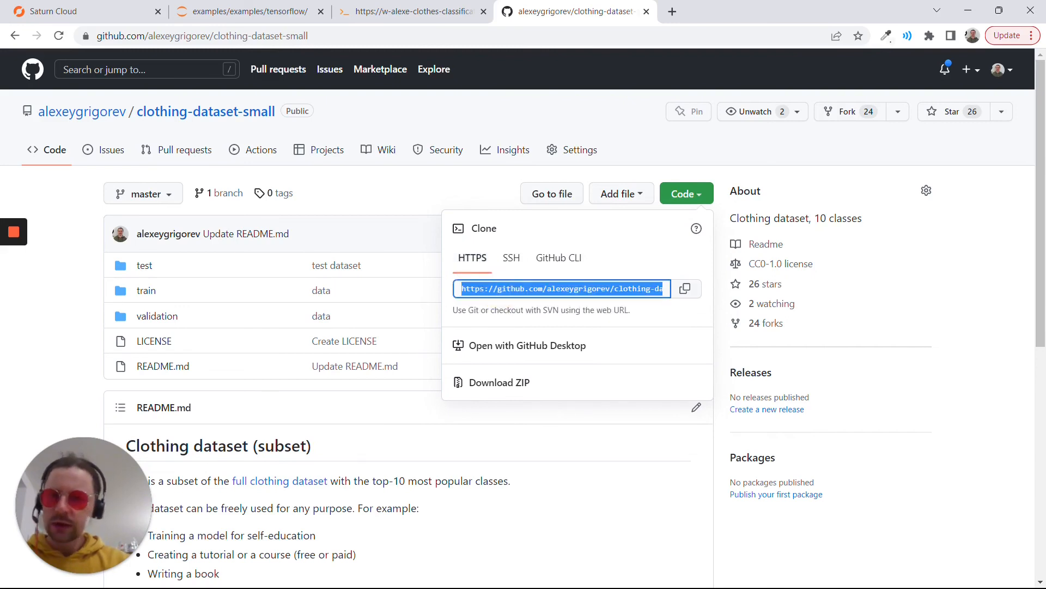
left_click(510, 257)
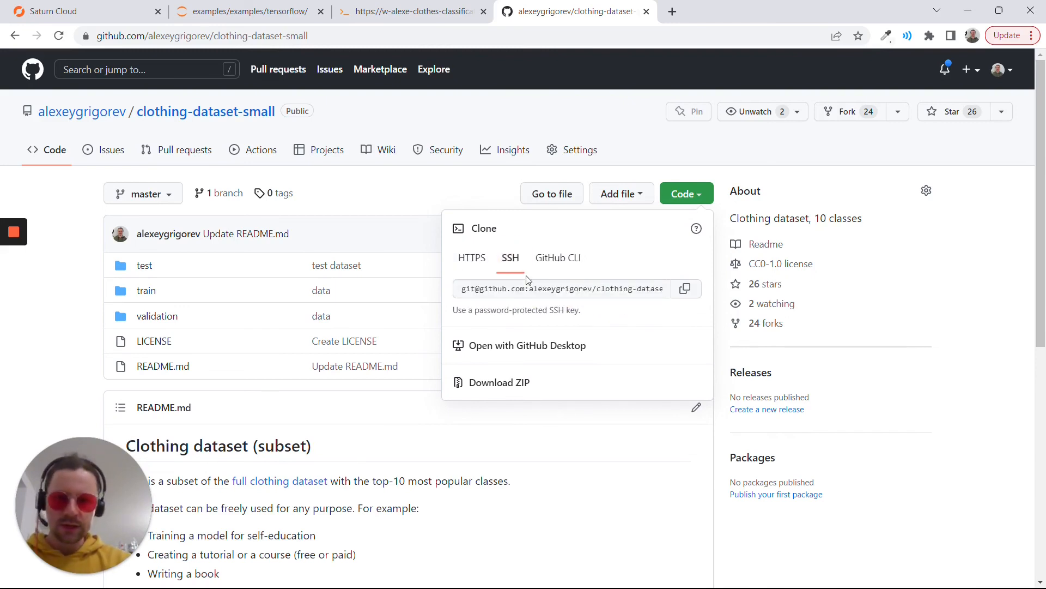
left_click(560, 288)
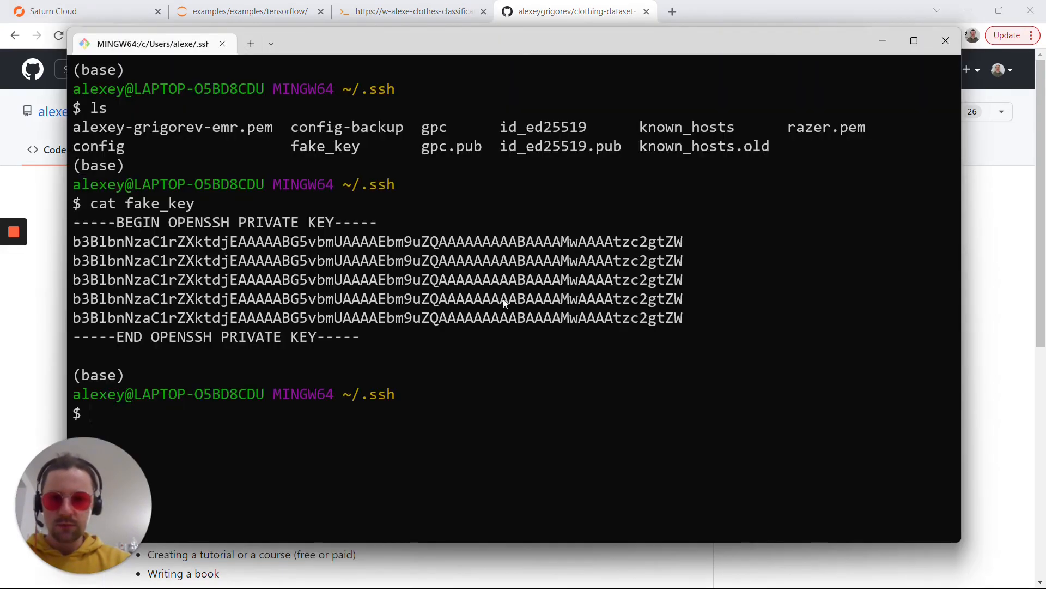
left_click(417, 11)
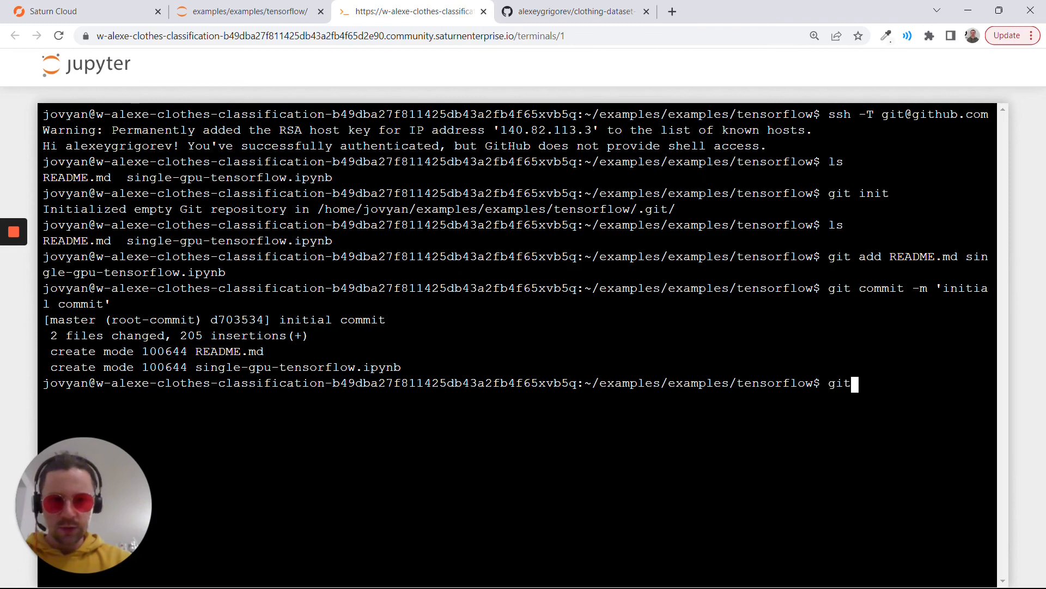
type("clone git@github.com:alexeygrigorev/clothing-dataset-small.git")
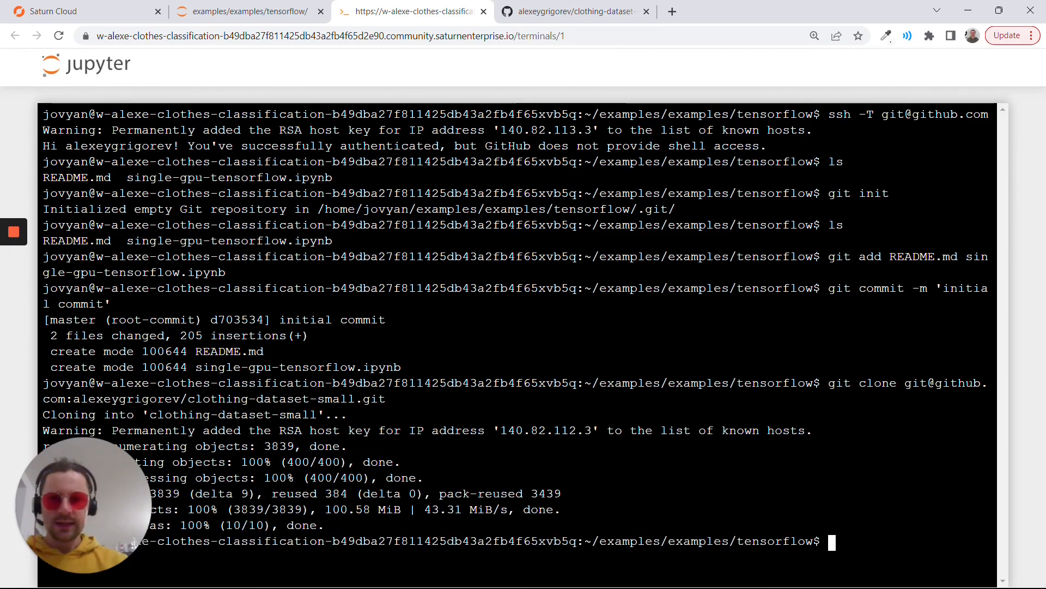
left_click(250, 10)
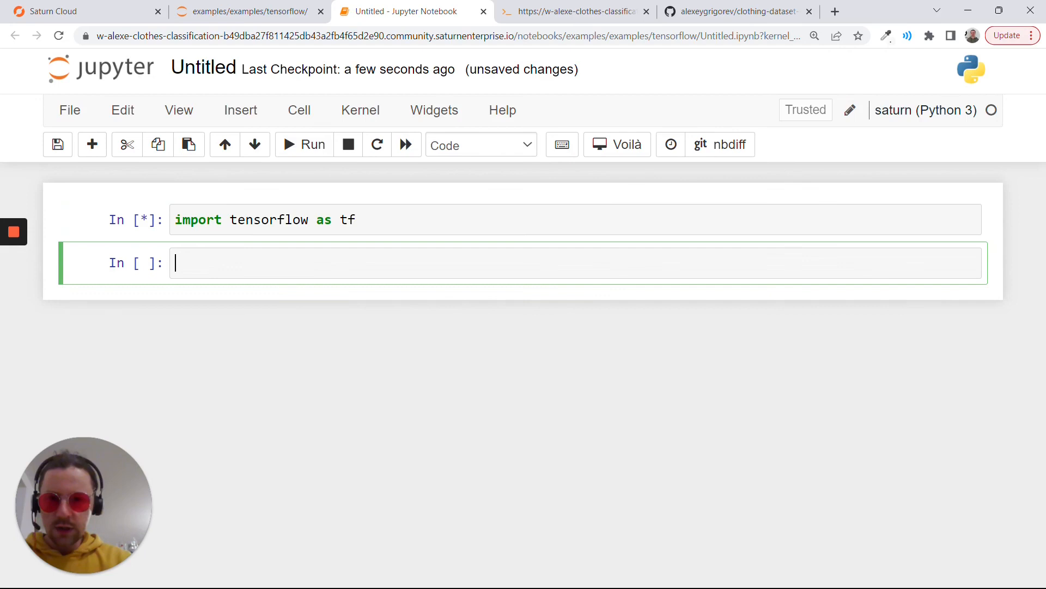
Evaluate tf.__version__ in the notebook to confirm TensorFlow 2.9.1 is installed.
type("tf.__version__")
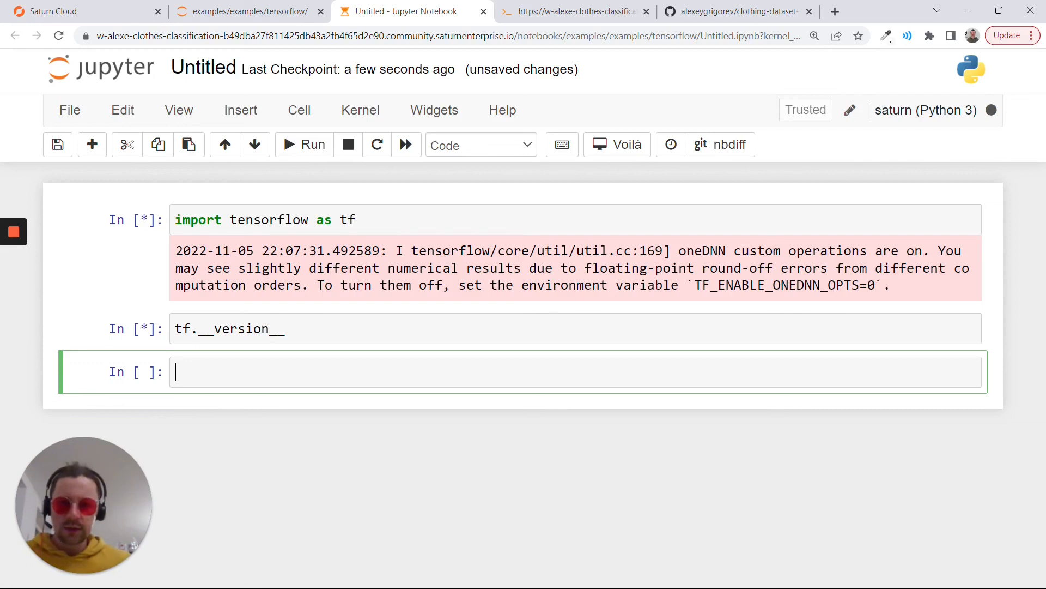
left_click(303, 144)
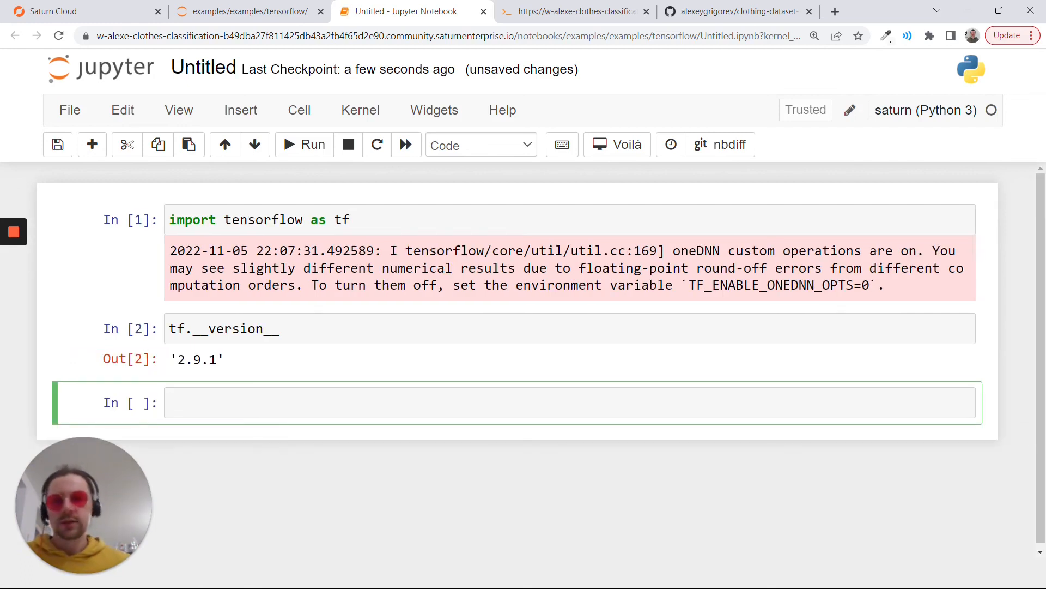